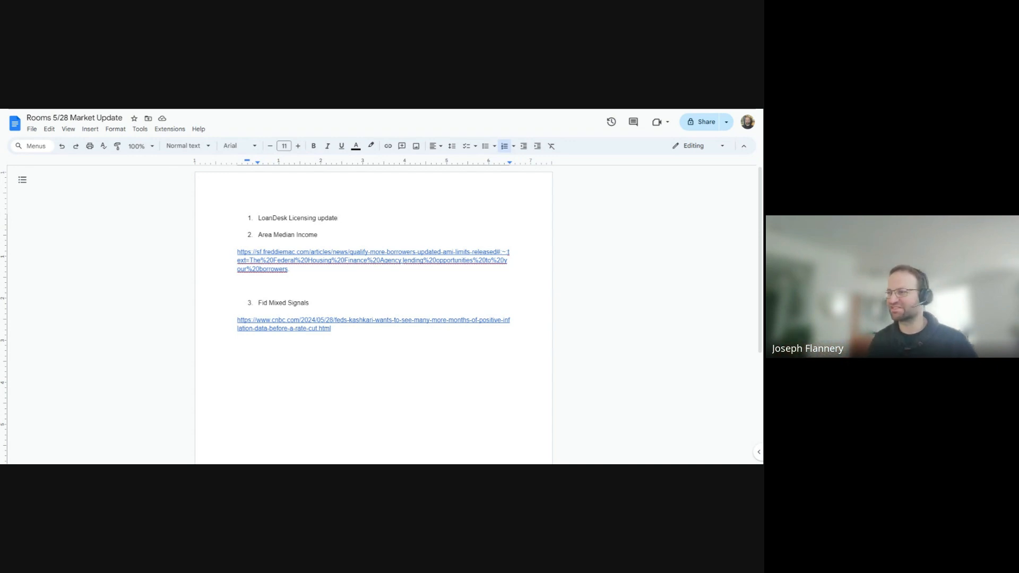
mouse_move(465, 145)
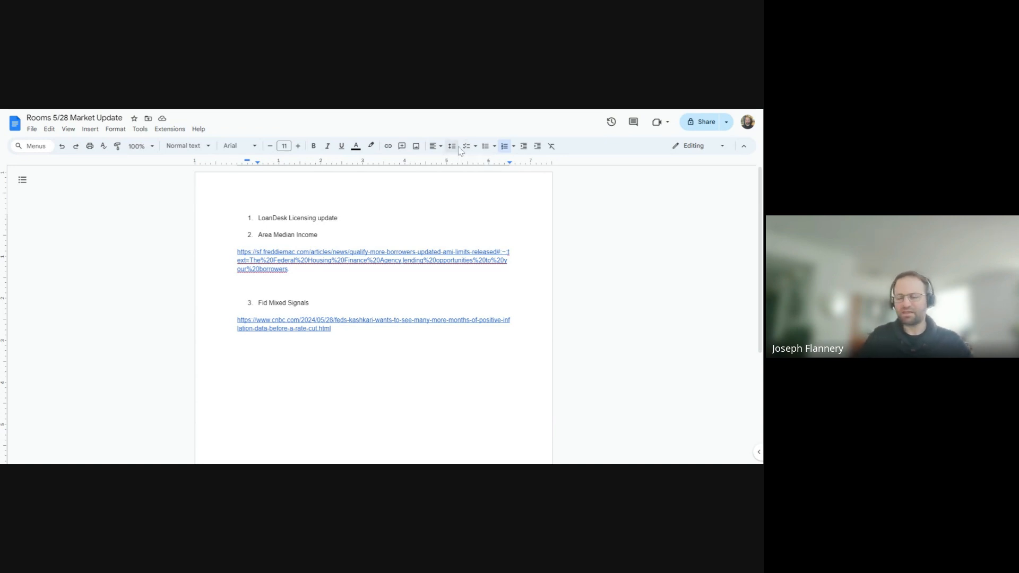
mouse_move(451, 145)
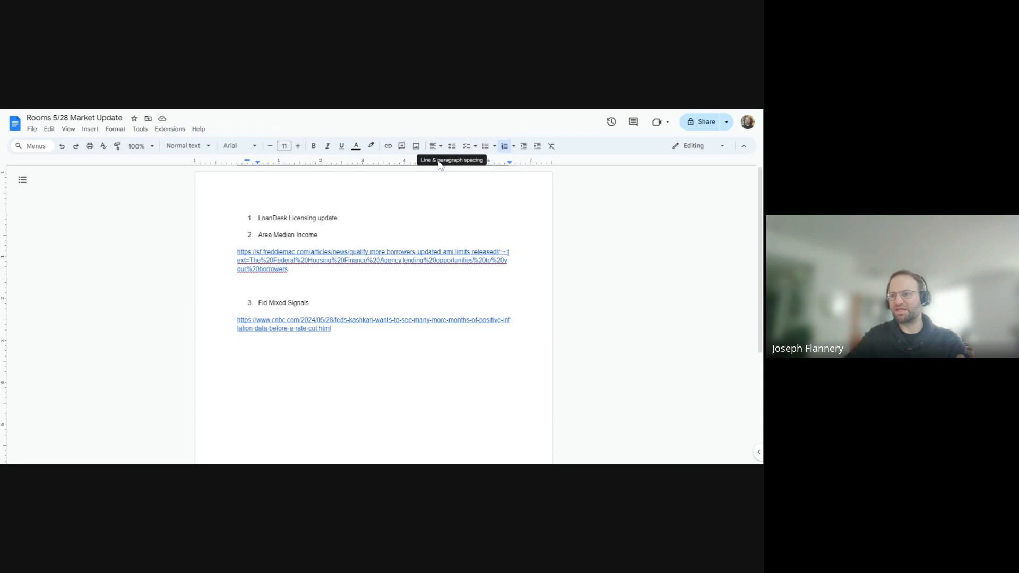
mouse_move(434, 167)
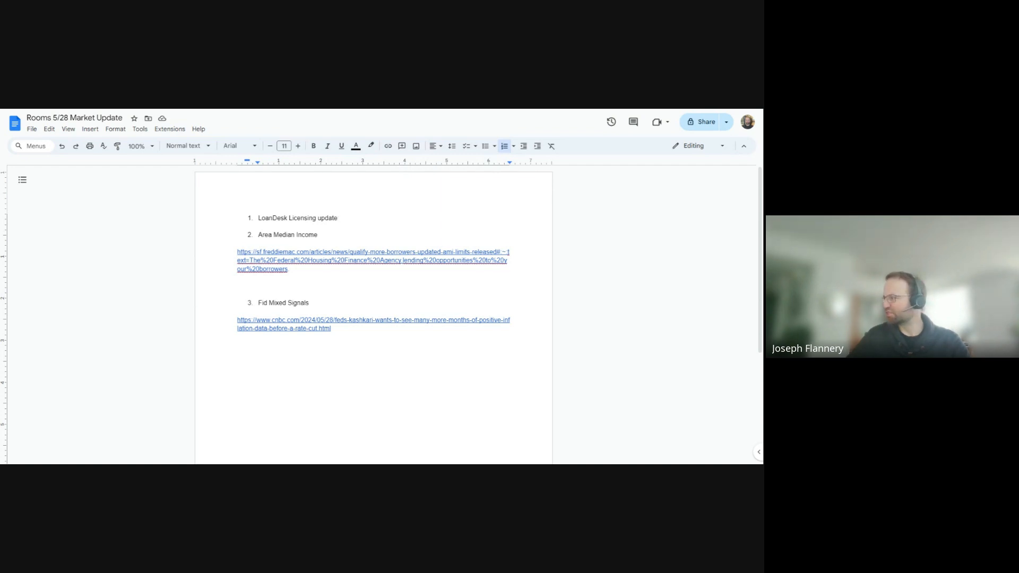
- Open the linked Freddie Mac 'Updated AMI Limits Released' article and scroll to its eligibility tools
left_click(372, 260)
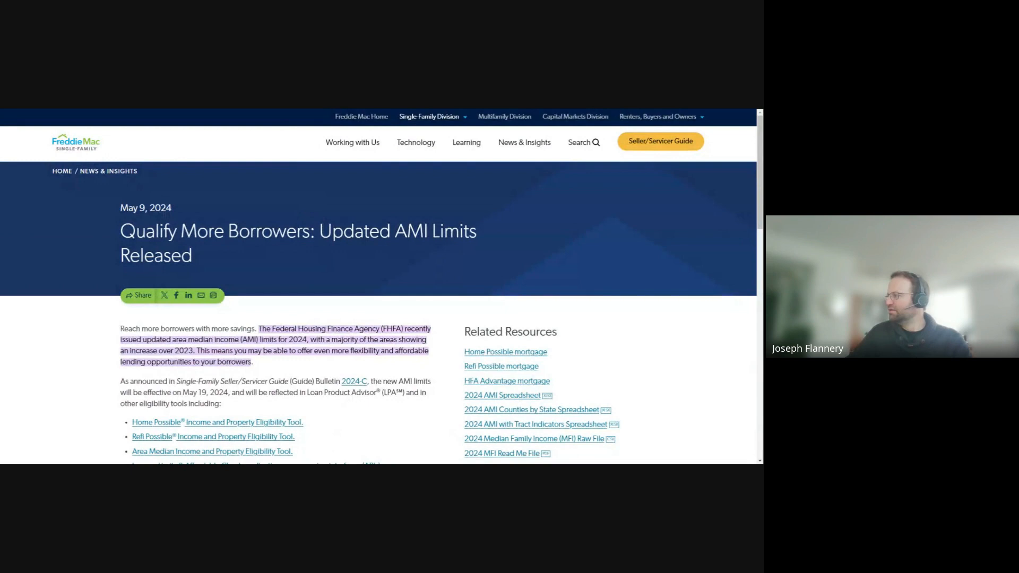
scroll("down", 3)
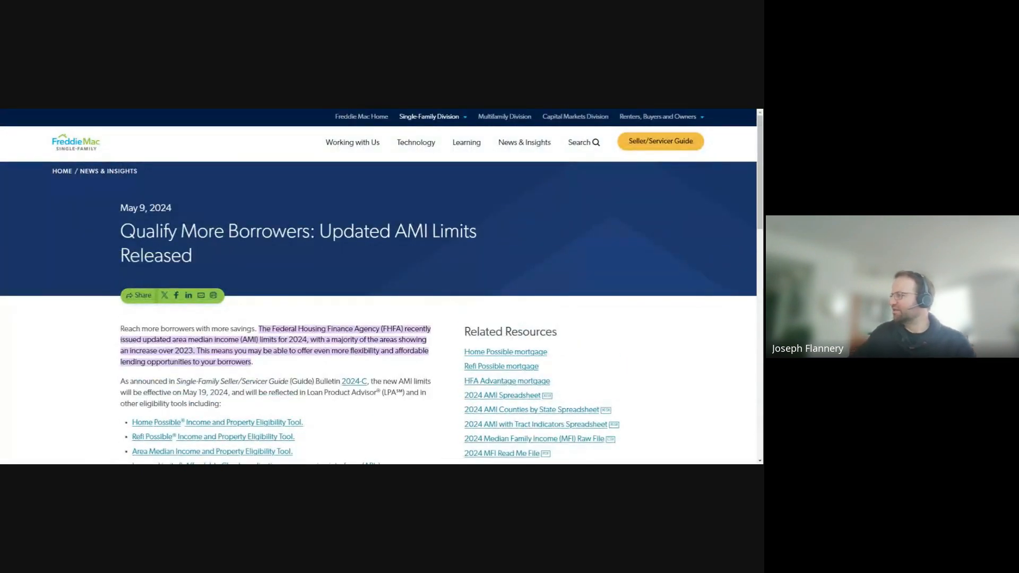
scroll("down", 3)
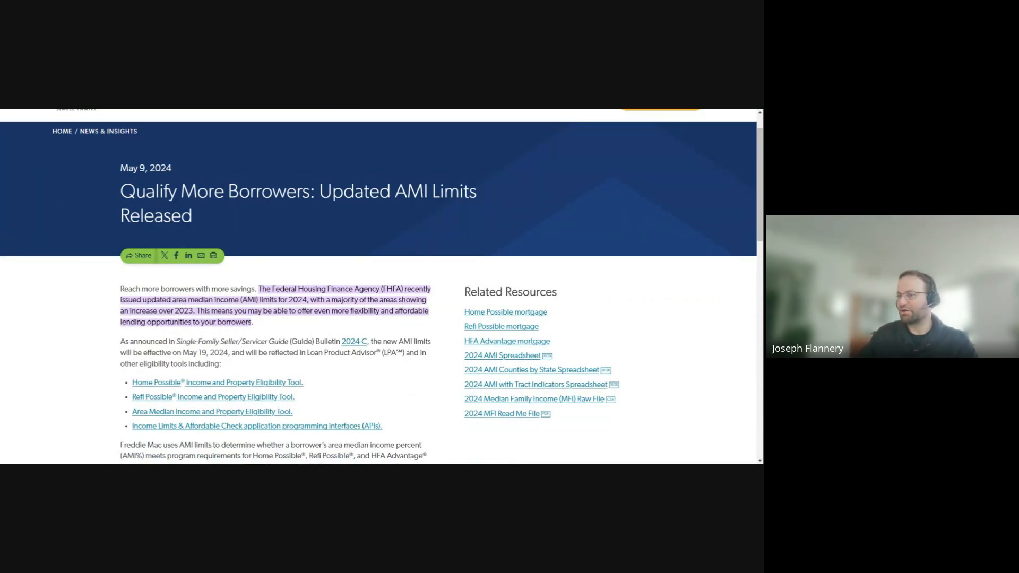
mouse_move(416, 235)
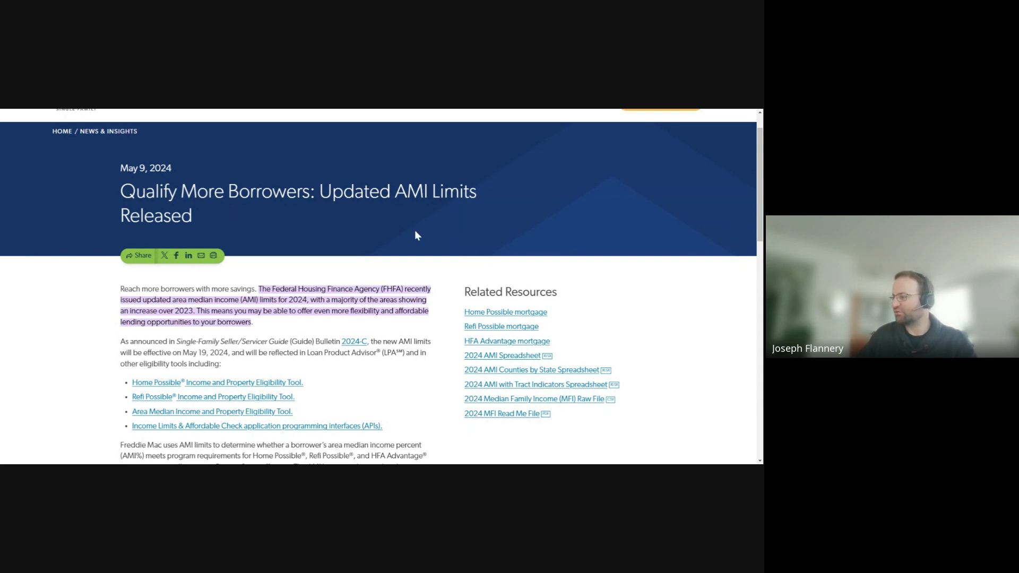
mouse_move(345, 229)
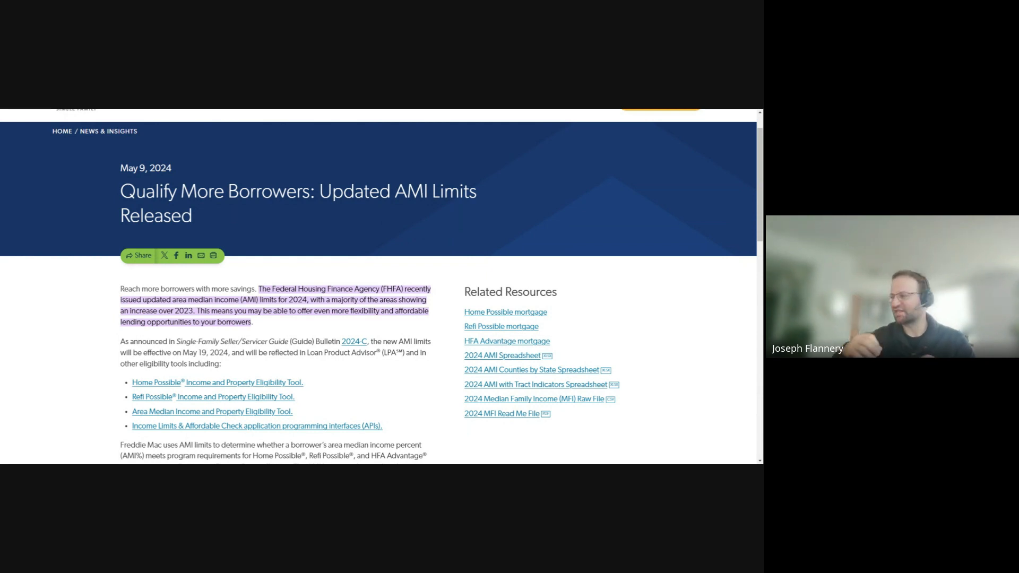
mouse_move(295, 261)
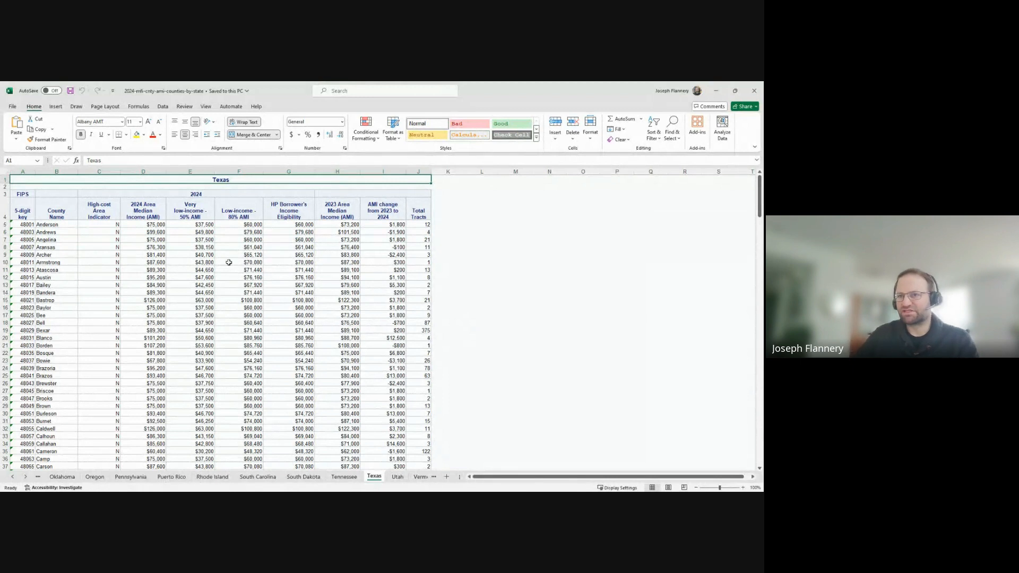
left_click(142, 269)
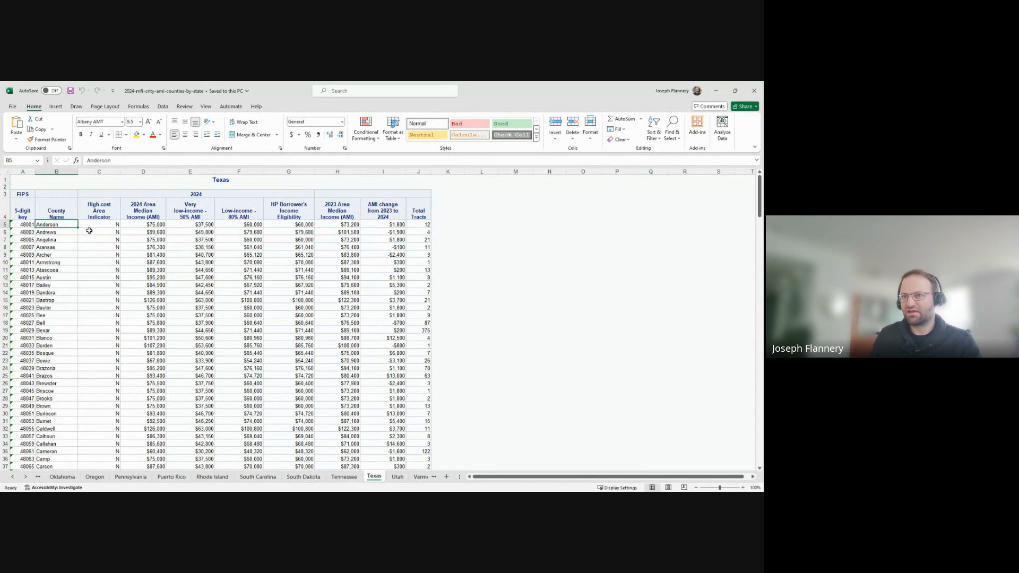
left_click(142, 223)
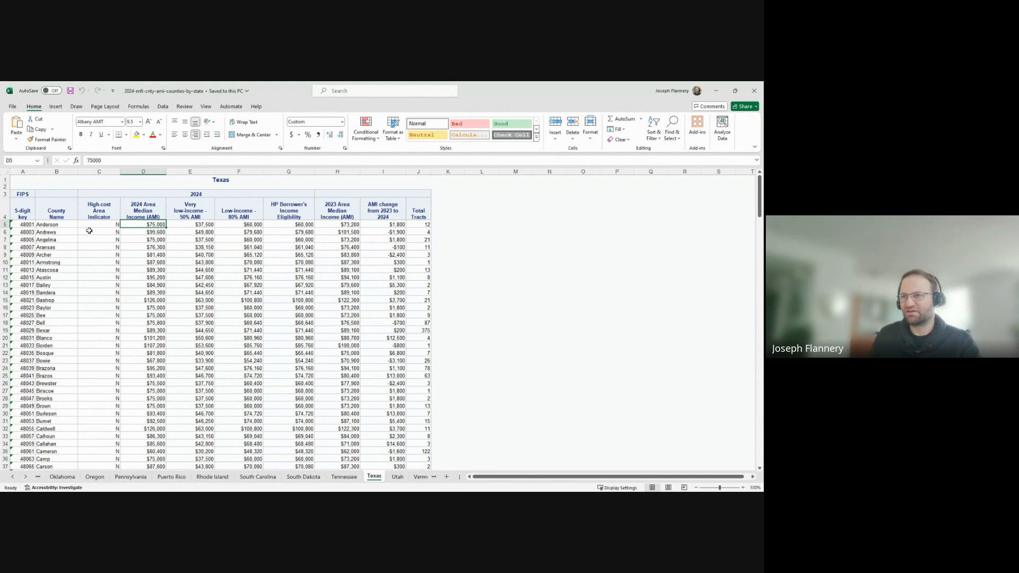
left_click(238, 223)
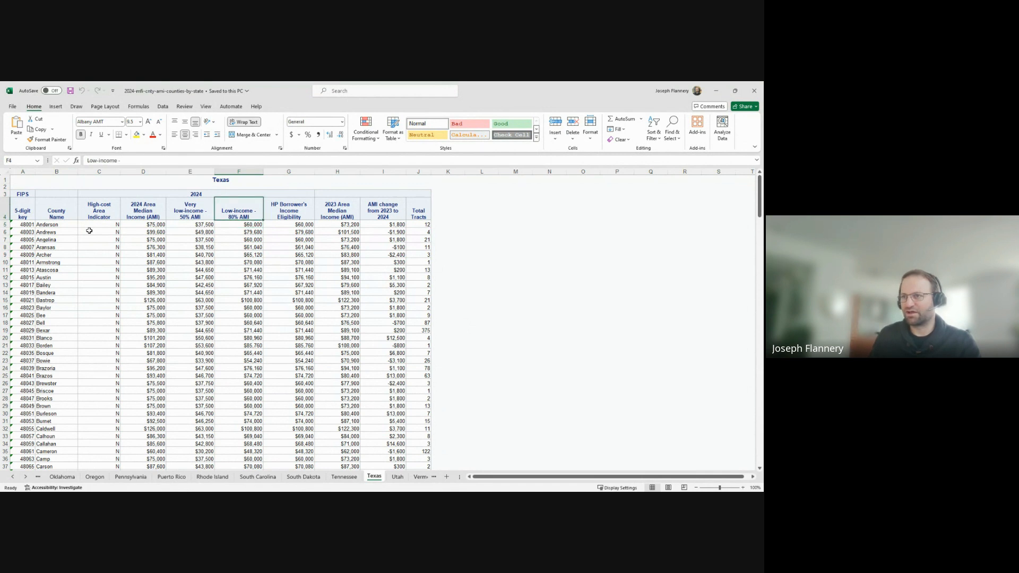
left_click(238, 224)
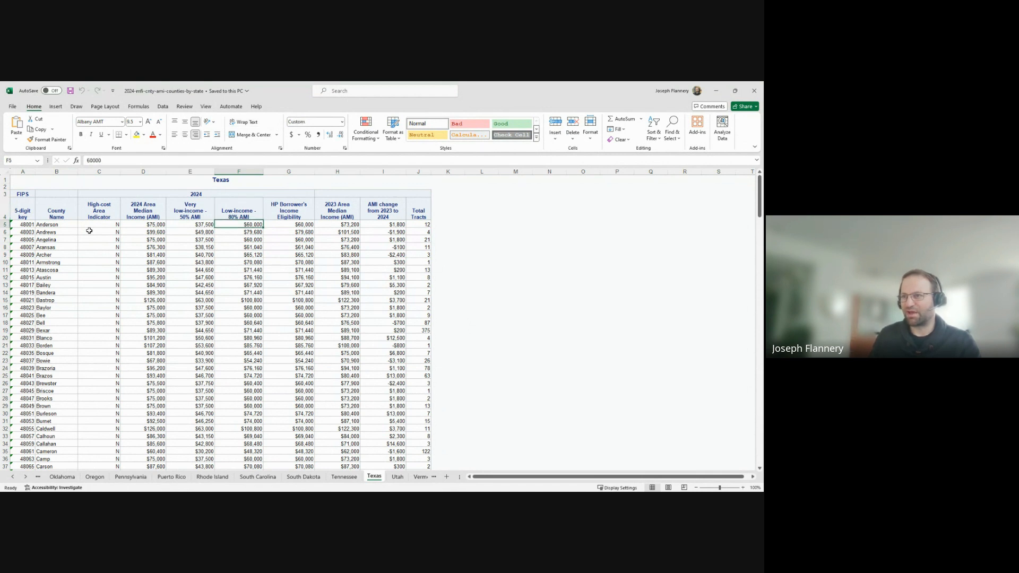
left_click(289, 224)
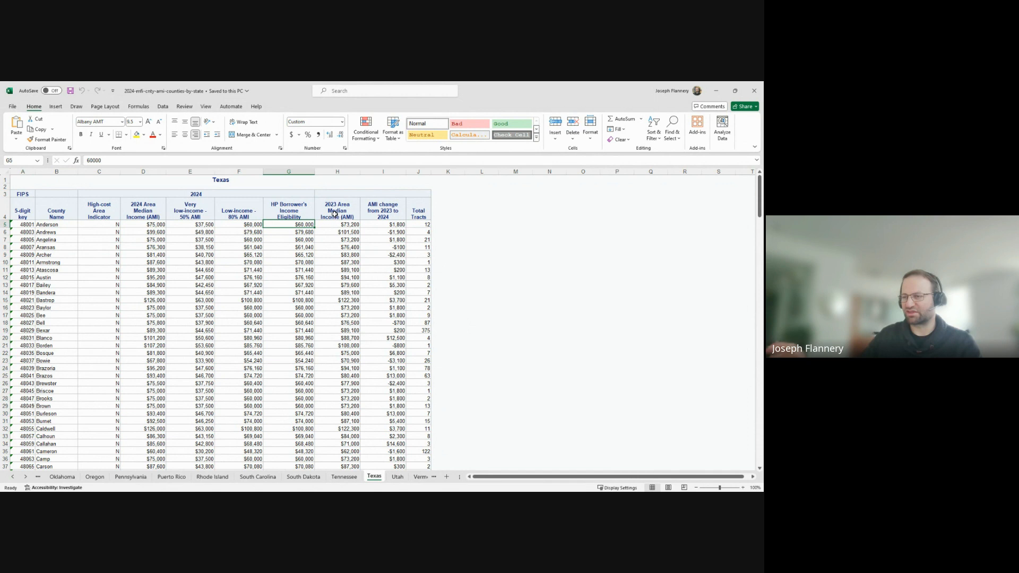
mouse_move(335, 217)
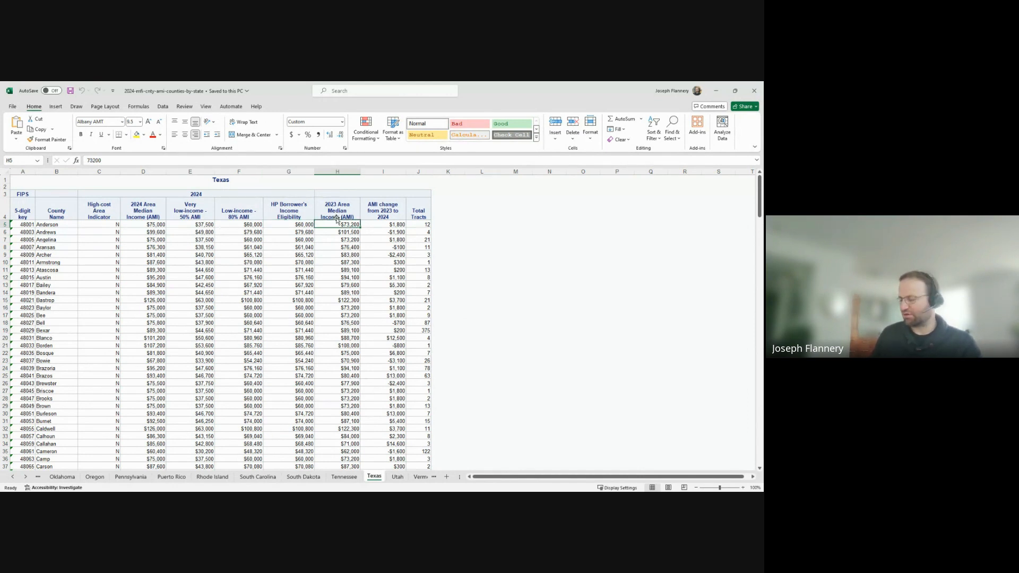
left_click(382, 224)
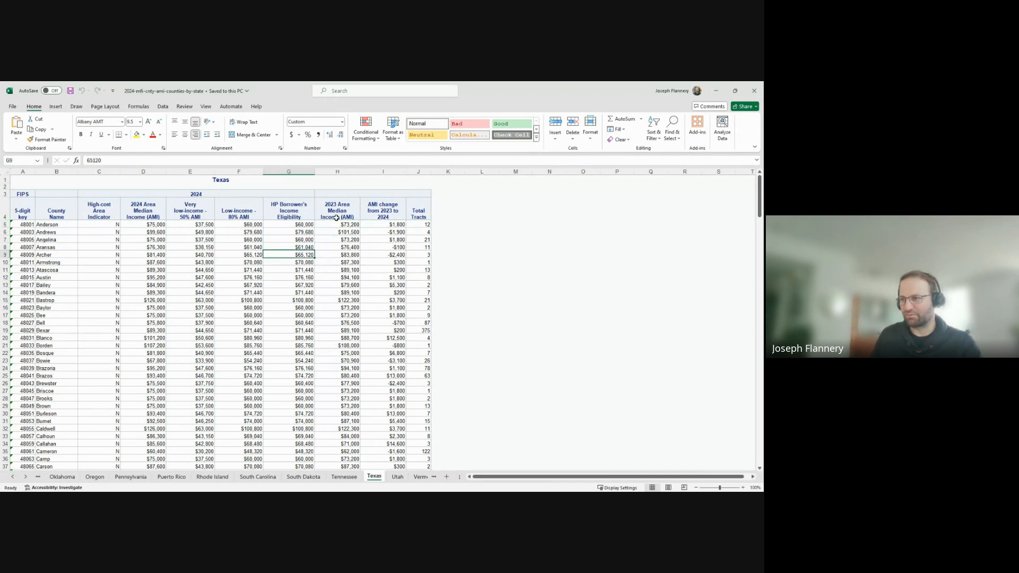
left_click(382, 323)
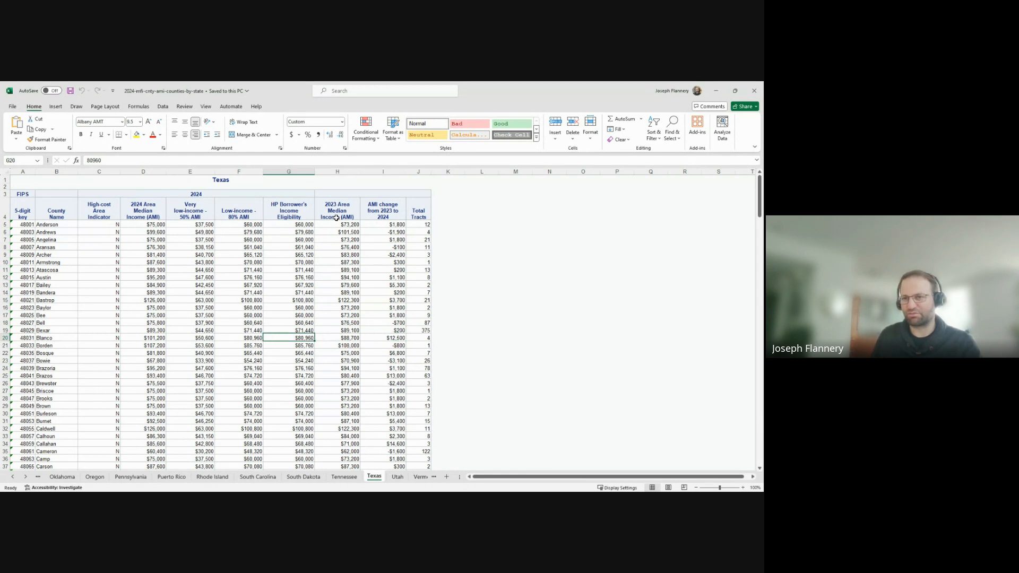
left_click(56, 337)
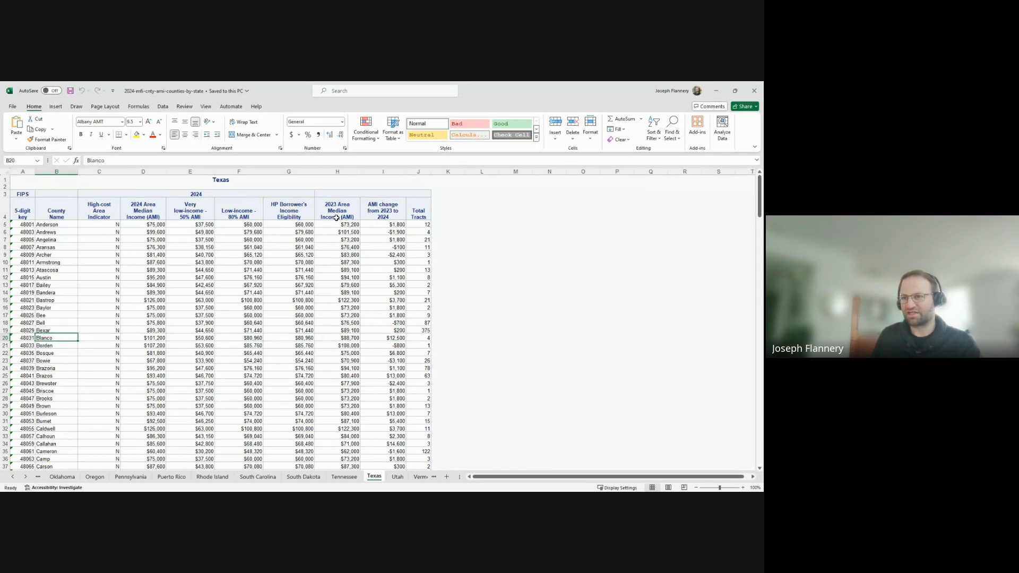
left_click(239, 338)
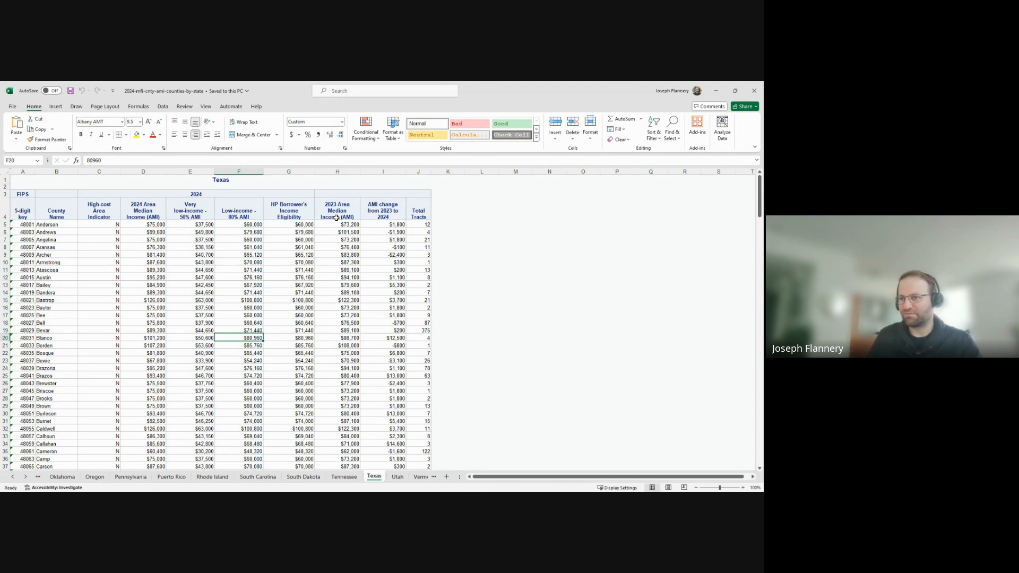
left_click(382, 337)
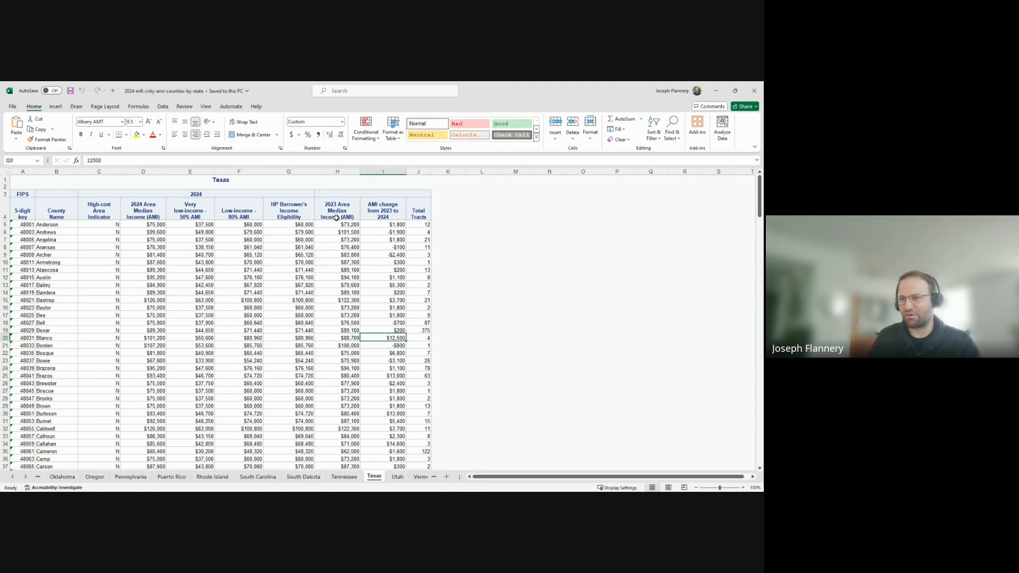
left_click(238, 337)
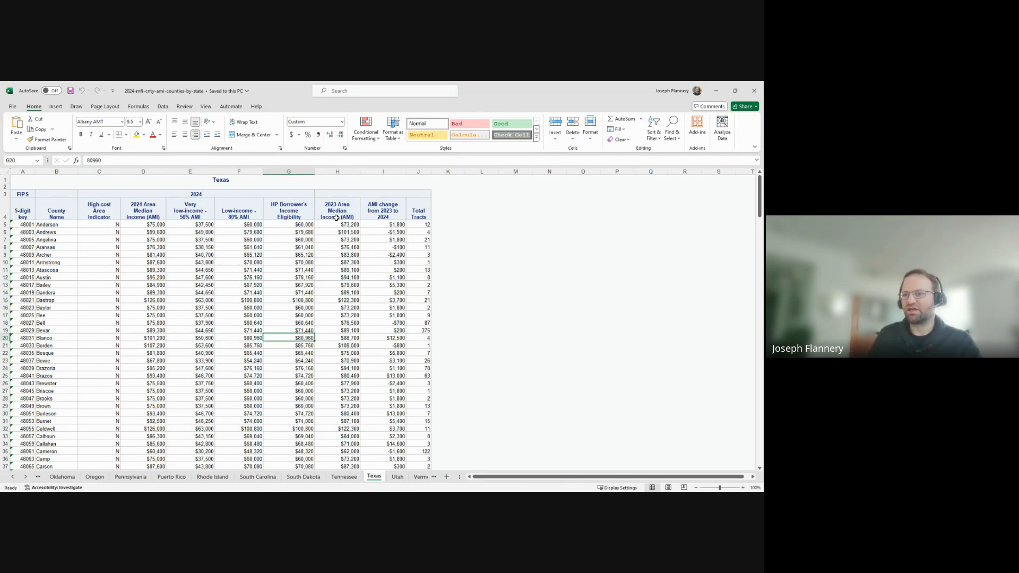
left_click(239, 337)
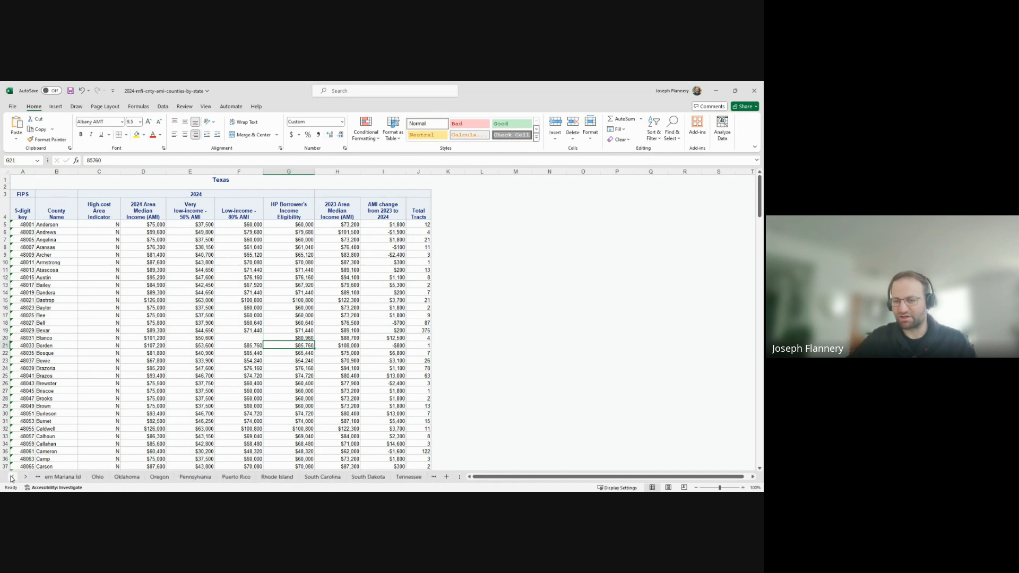
- Scroll back through the sheet tabs and switch to the California county AMI sheet
left_click(5, 476)
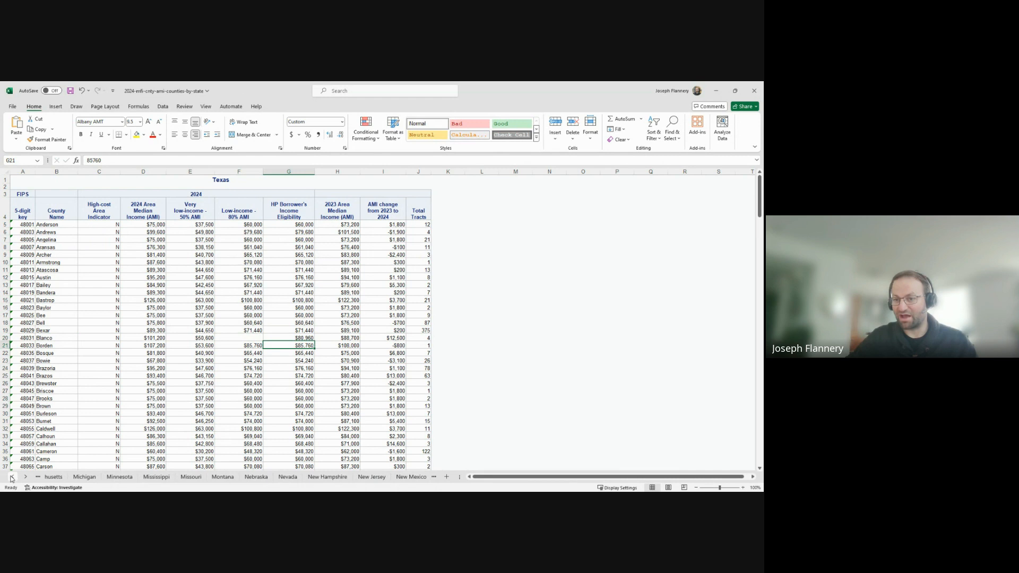
left_click(11, 476)
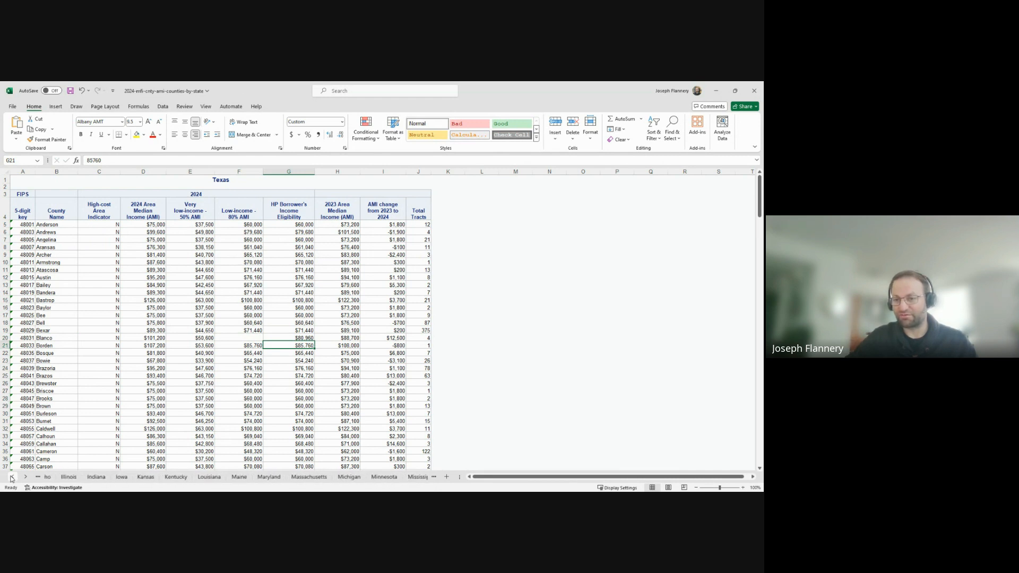
left_click(11, 476)
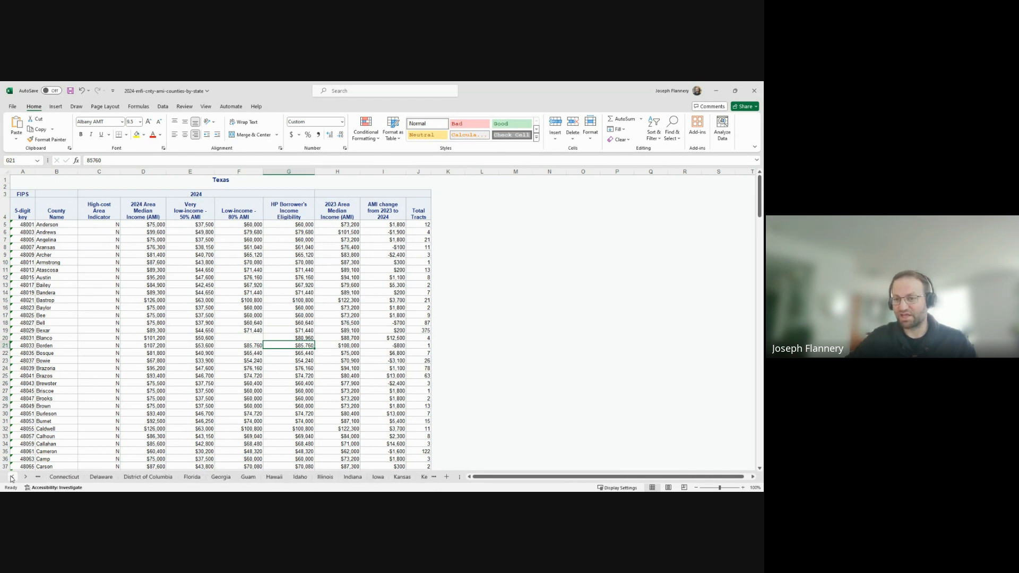
left_click(12, 476)
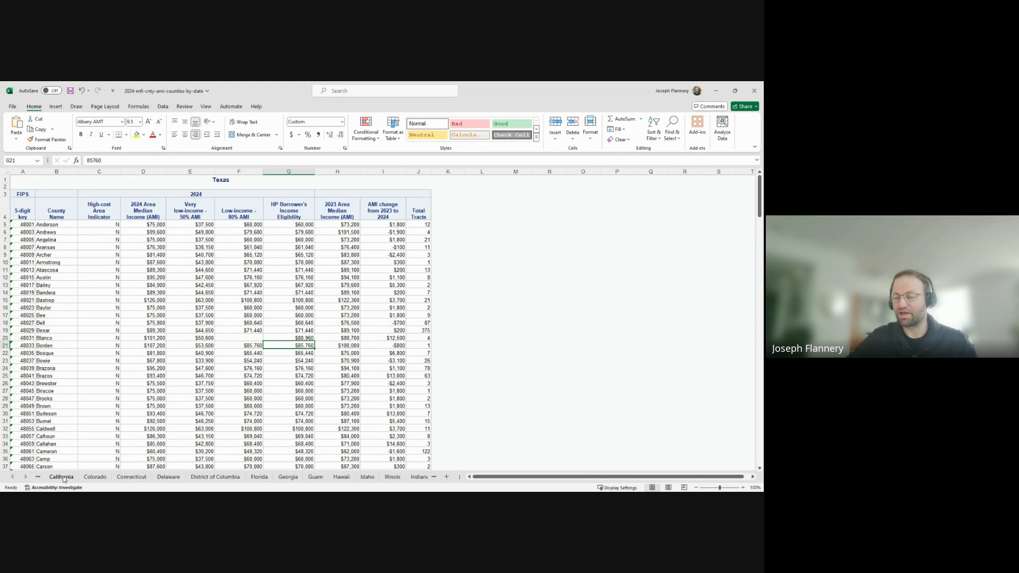
left_click(61, 476)
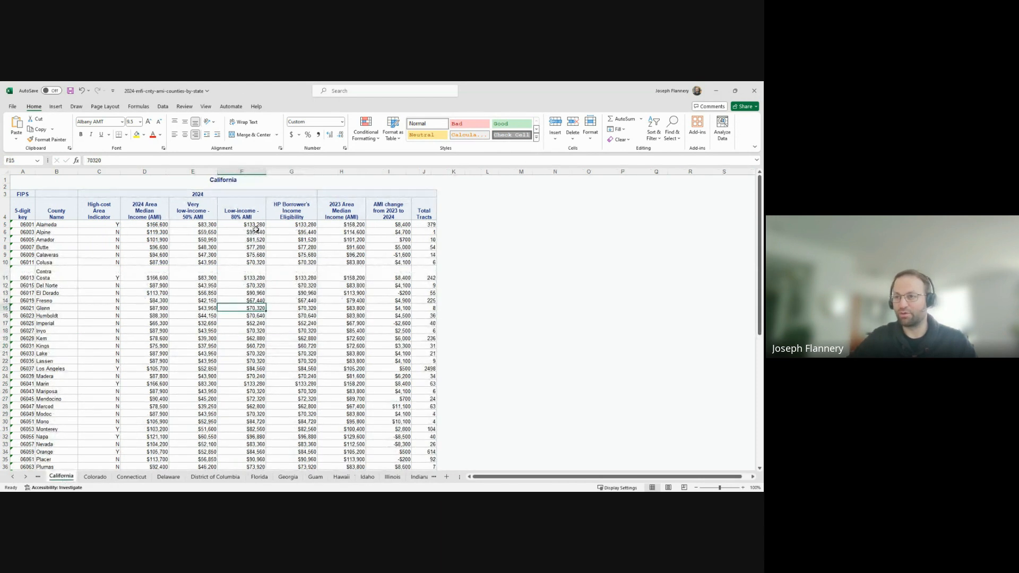
mouse_move(254, 231)
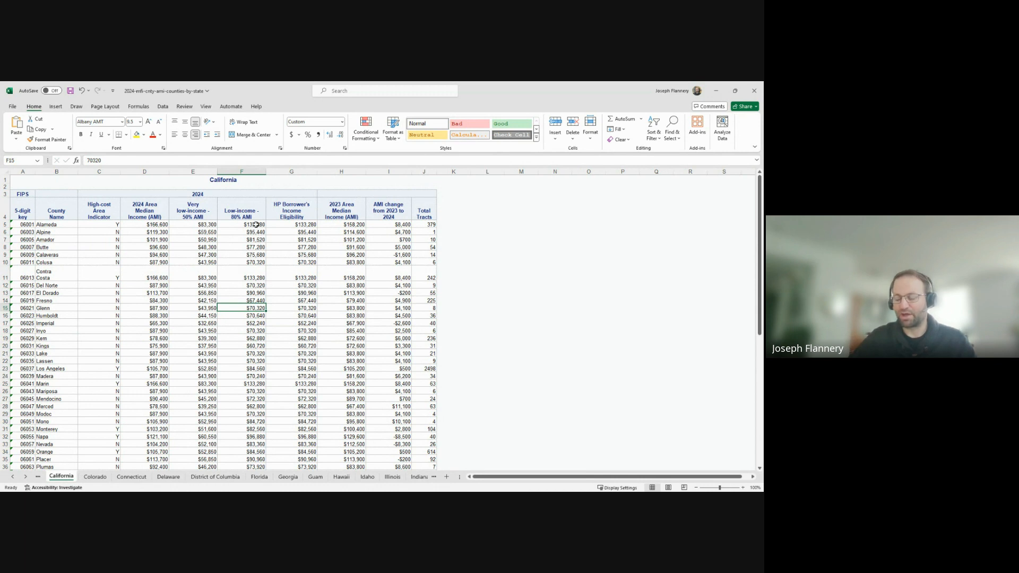
mouse_move(255, 224)
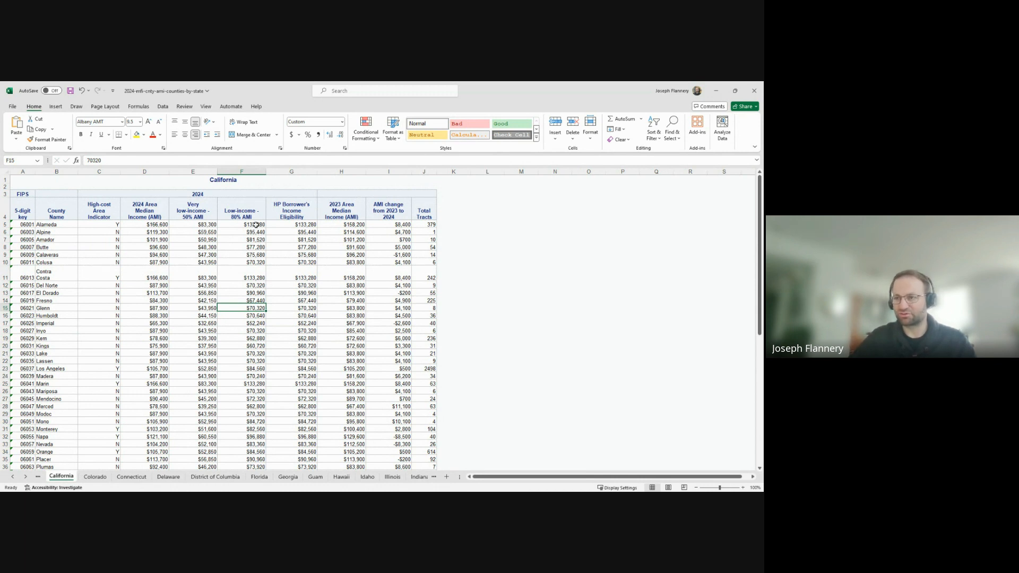
left_click(241, 224)
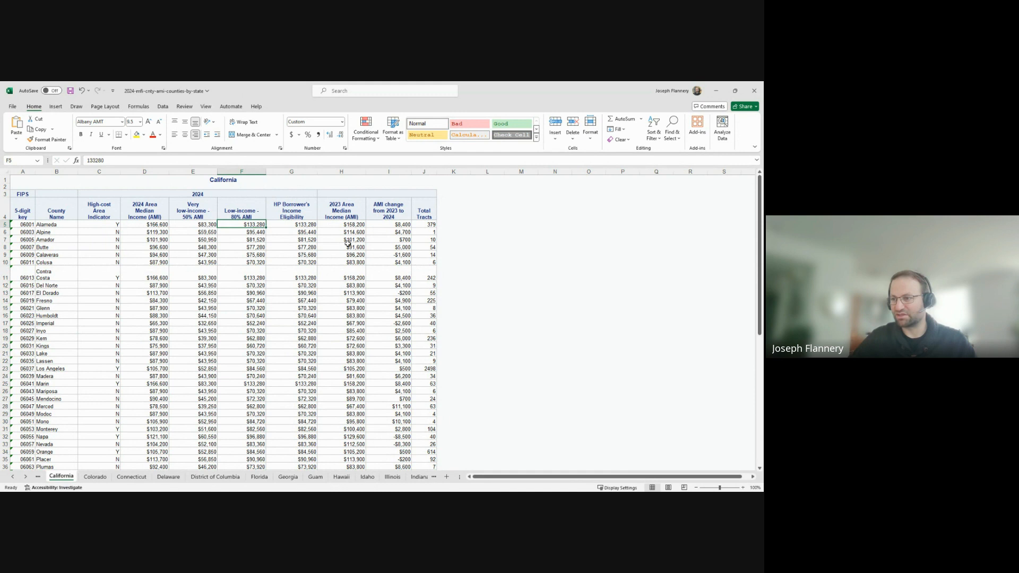
scroll("down", 3)
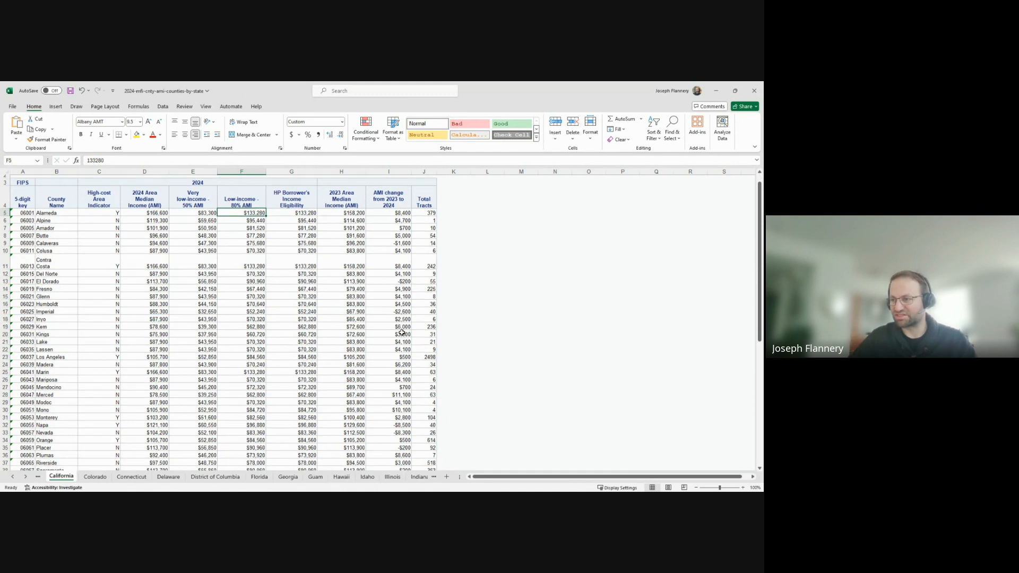
scroll("down", 3)
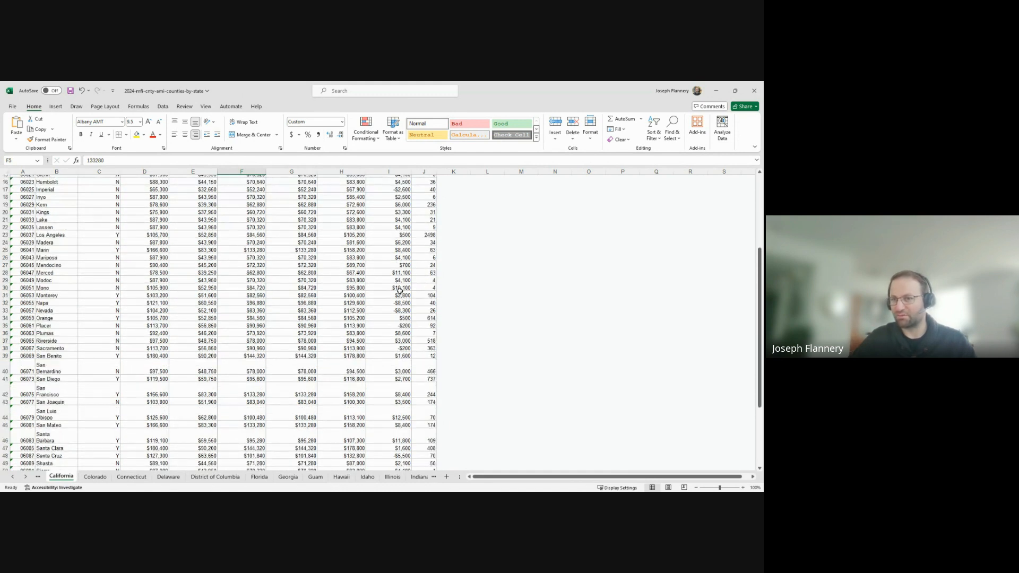
scroll("down", 3)
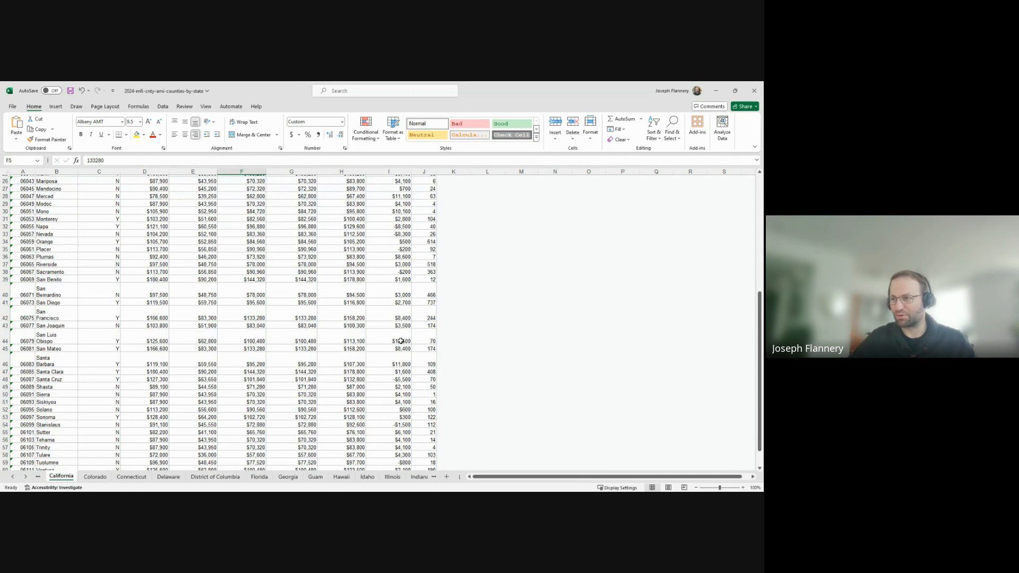
left_click(389, 341)
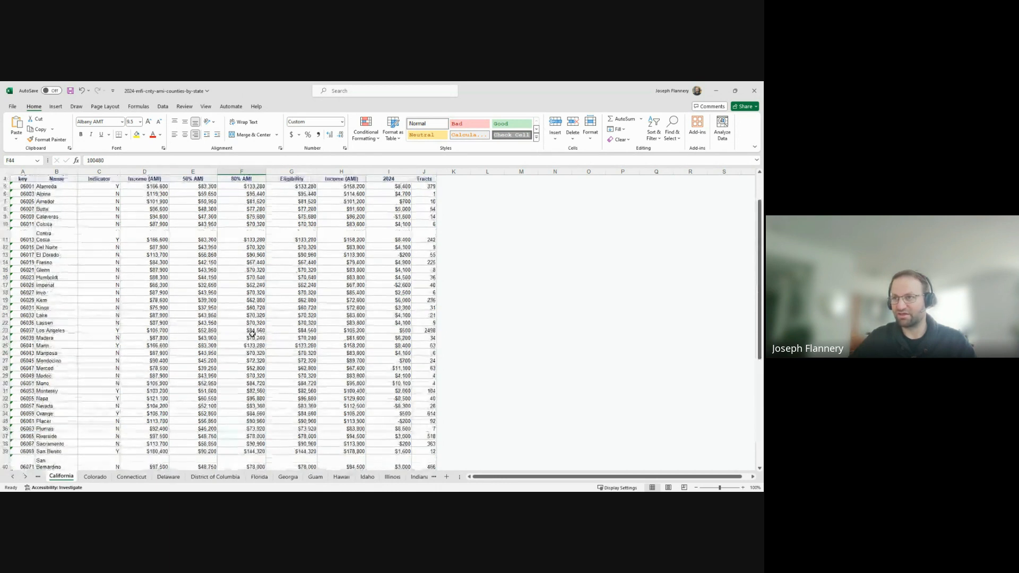
scroll("down", 3)
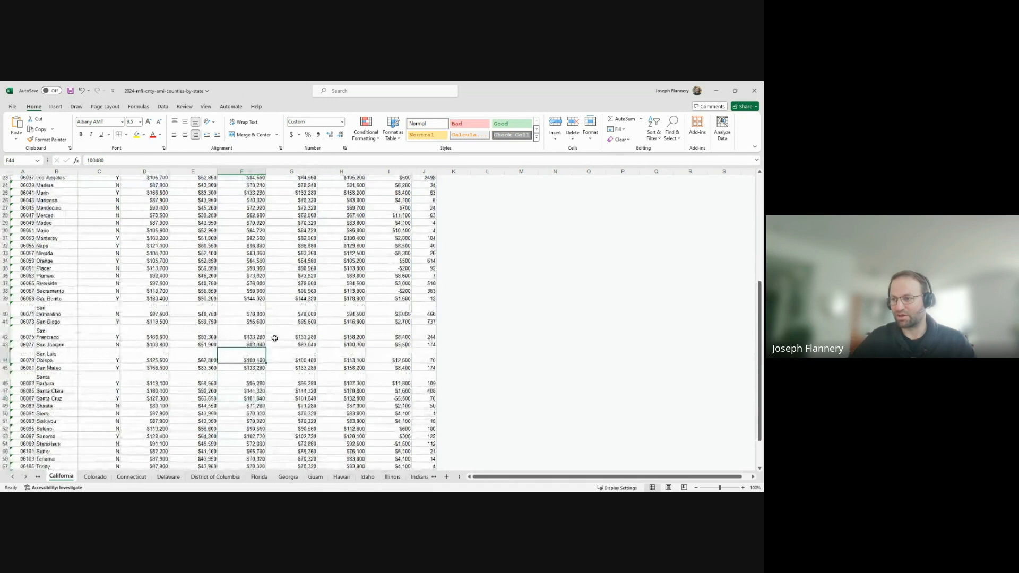
scroll("down", 3)
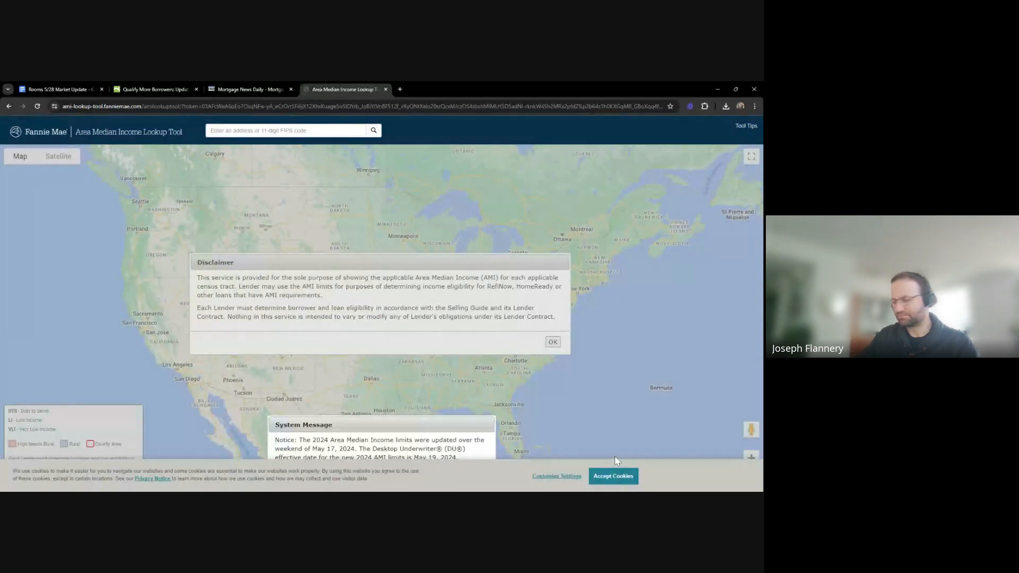
mouse_move(599, 412)
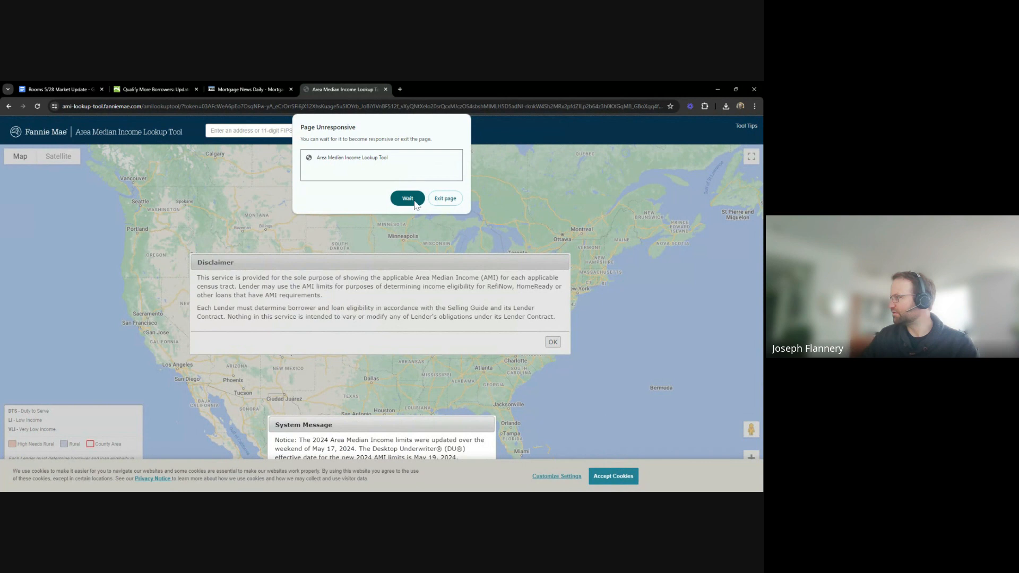
- Keep waiting through the Page Unresponsive prompts until the AMI Lookup Tool map loads
left_click(407, 198)
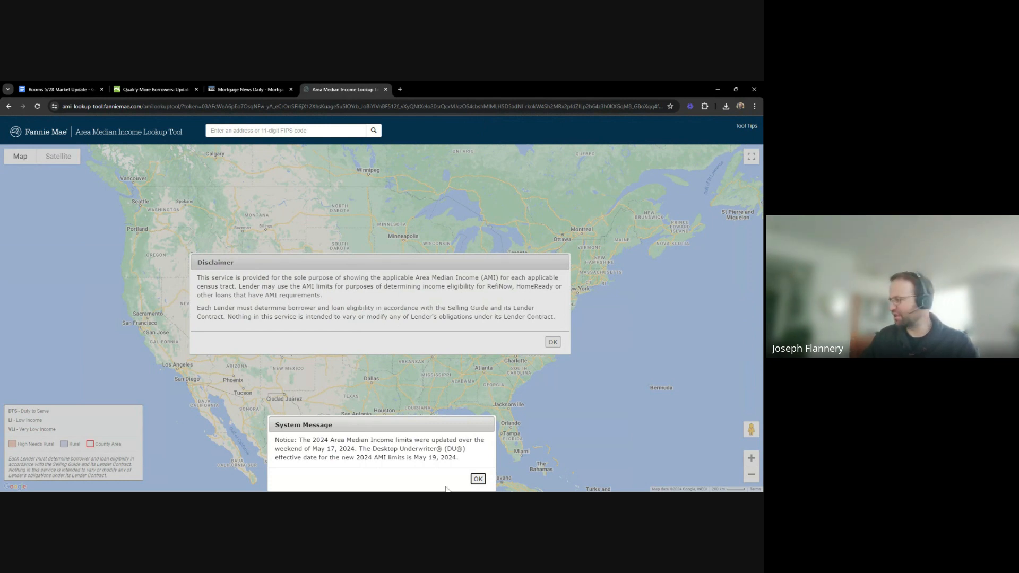
mouse_move(477, 479)
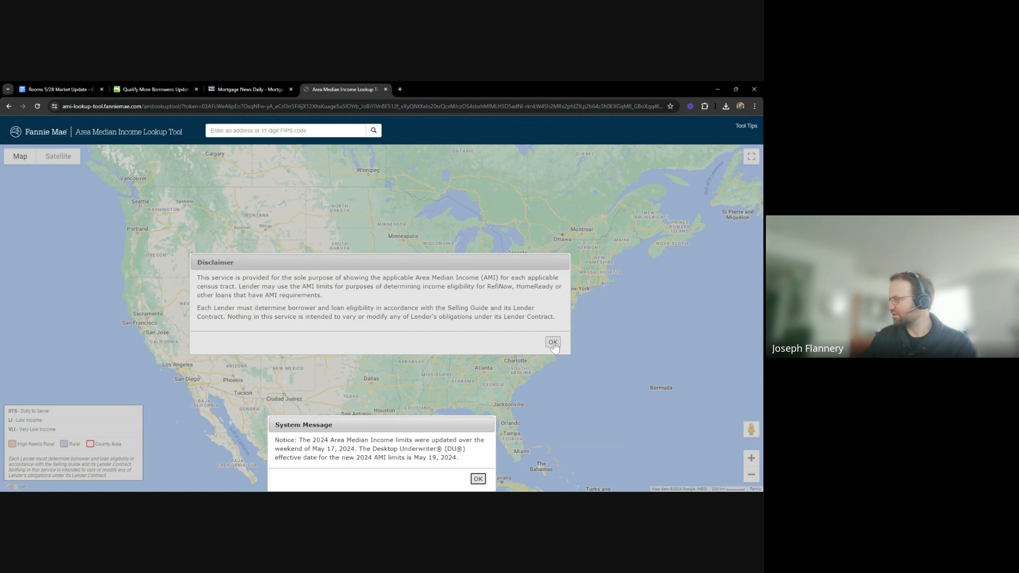
mouse_move(479, 478)
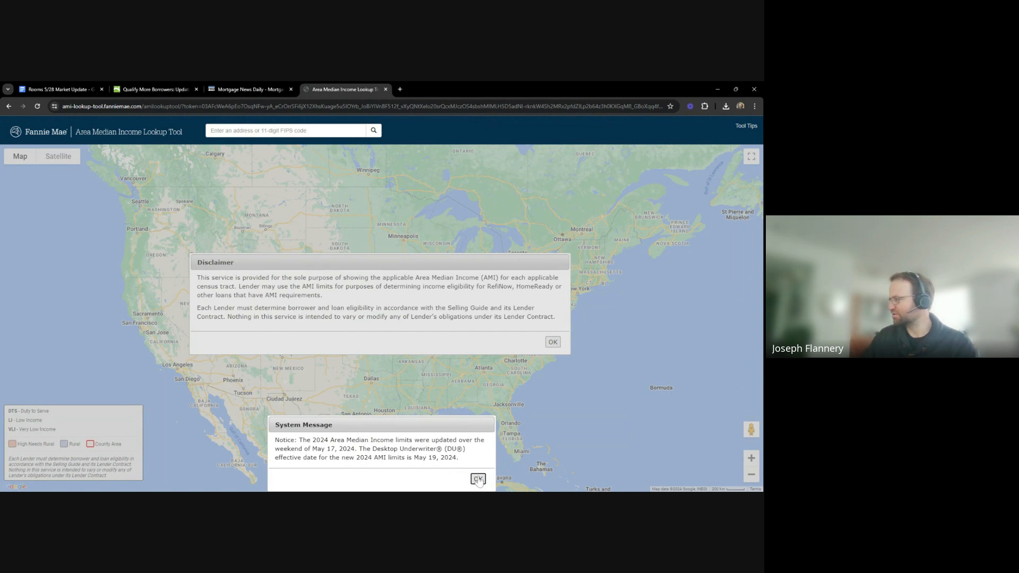
mouse_move(565, 348)
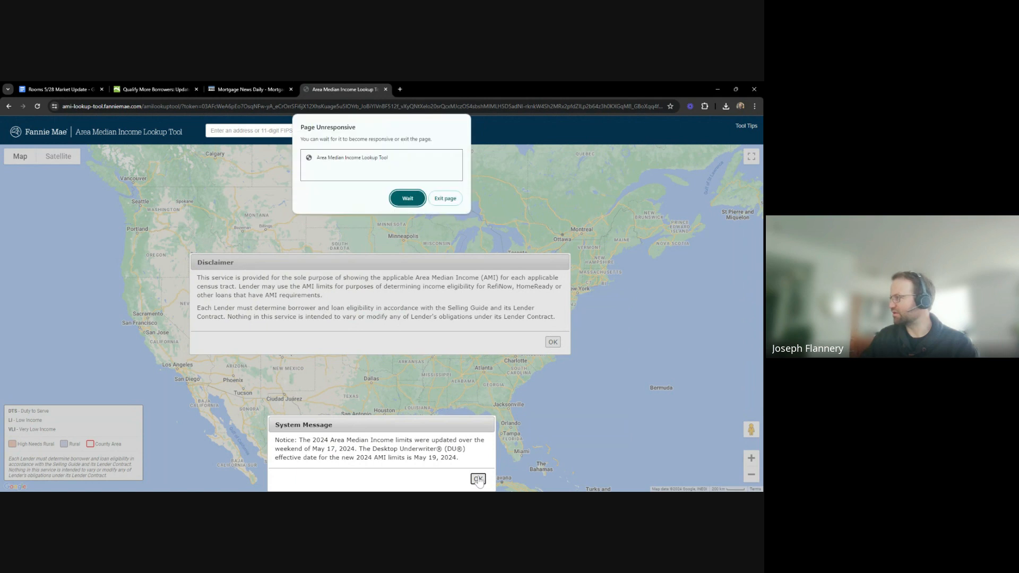
left_click(479, 479)
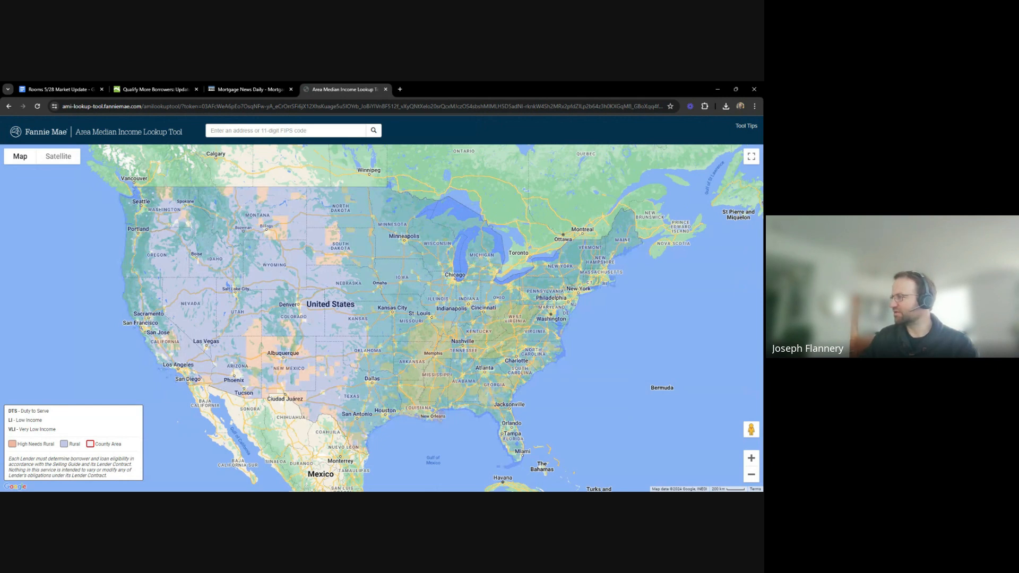
mouse_move(434, 95)
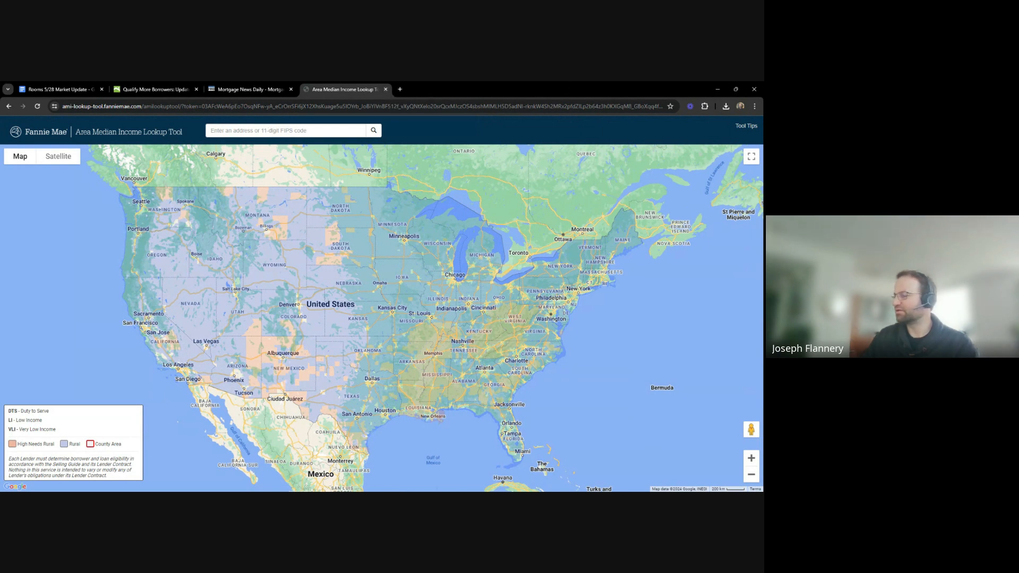
mouse_move(347, 113)
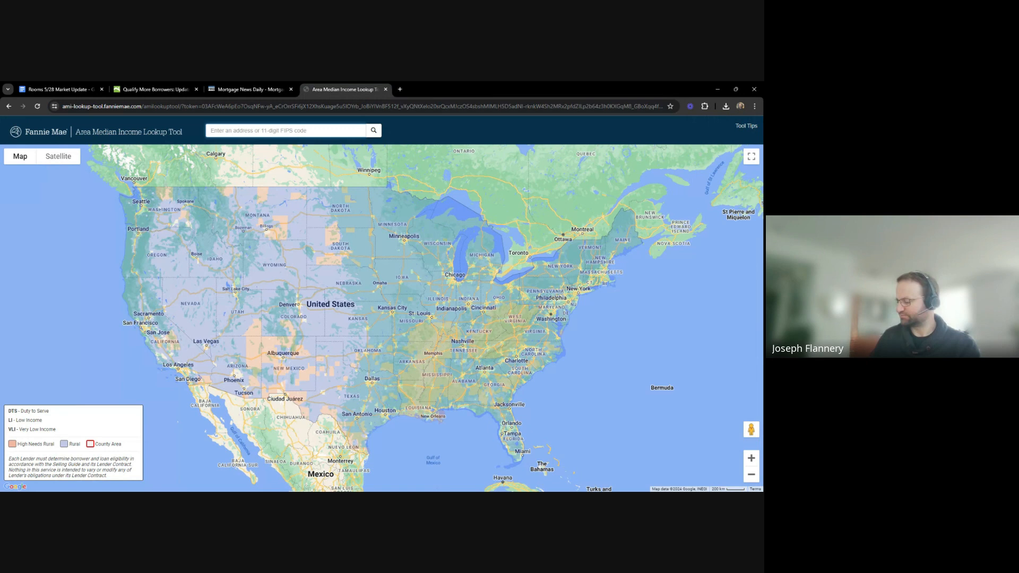
- Search ZIP 73301, choose Austin, TX, and dismiss the imprecise location notice
type("73301, USA")
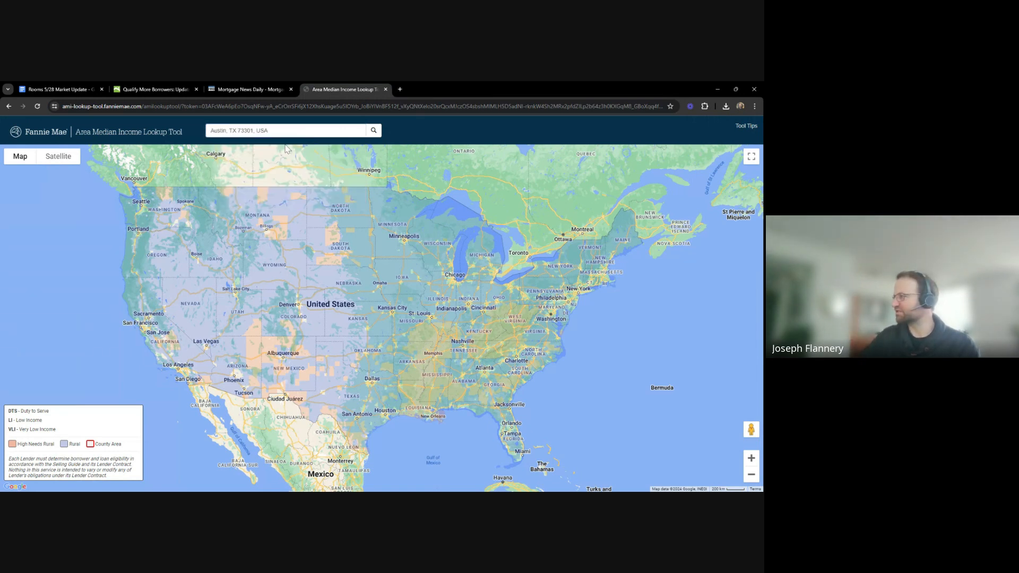
left_click(373, 130)
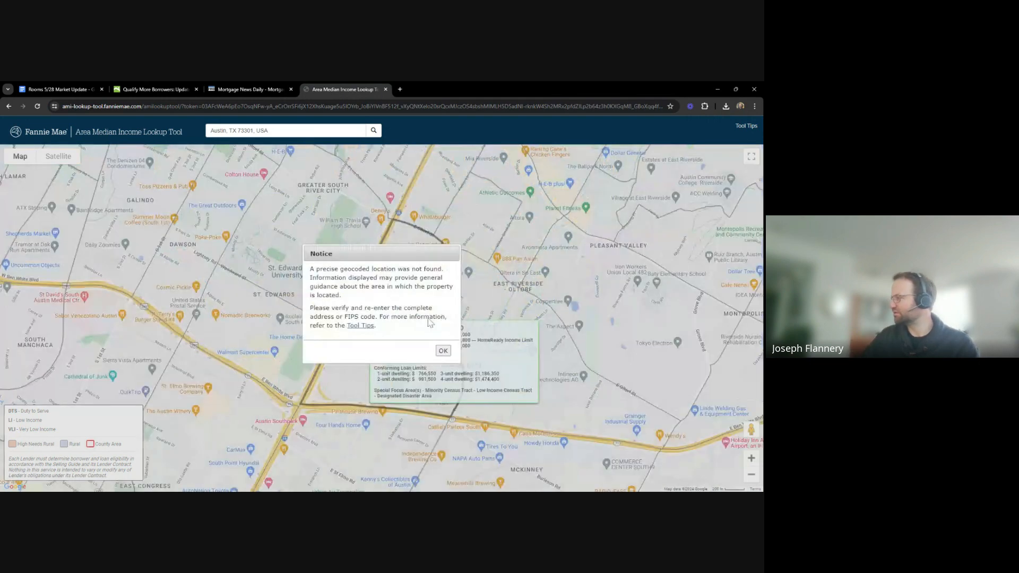
left_click(443, 350)
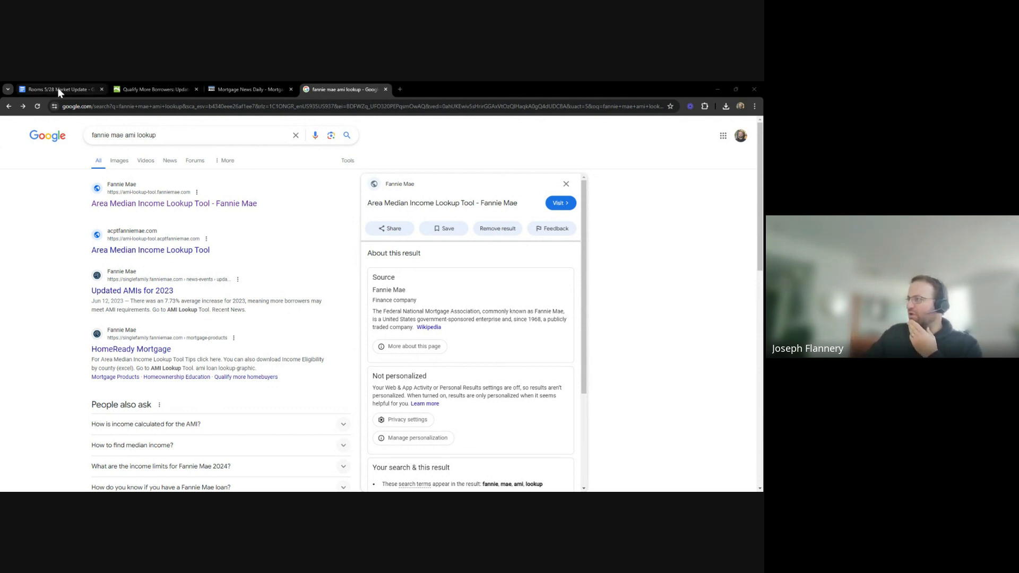
- Switch back to the Rooms 5/28 Market Update Google Doc tab
left_click(59, 89)
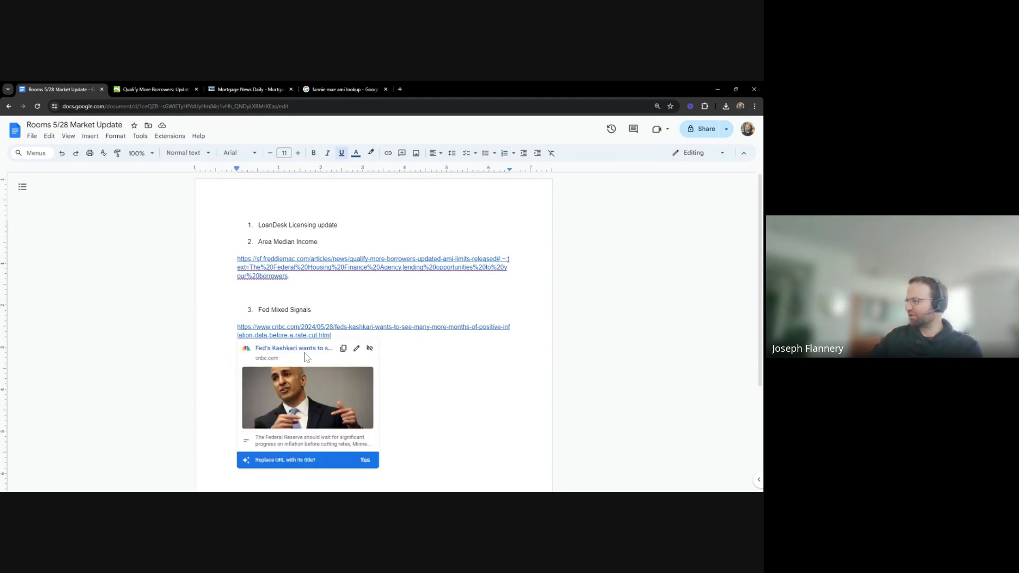
- Open the linked CNBC Kashkari inflation article and scroll through its body text
left_click(373, 330)
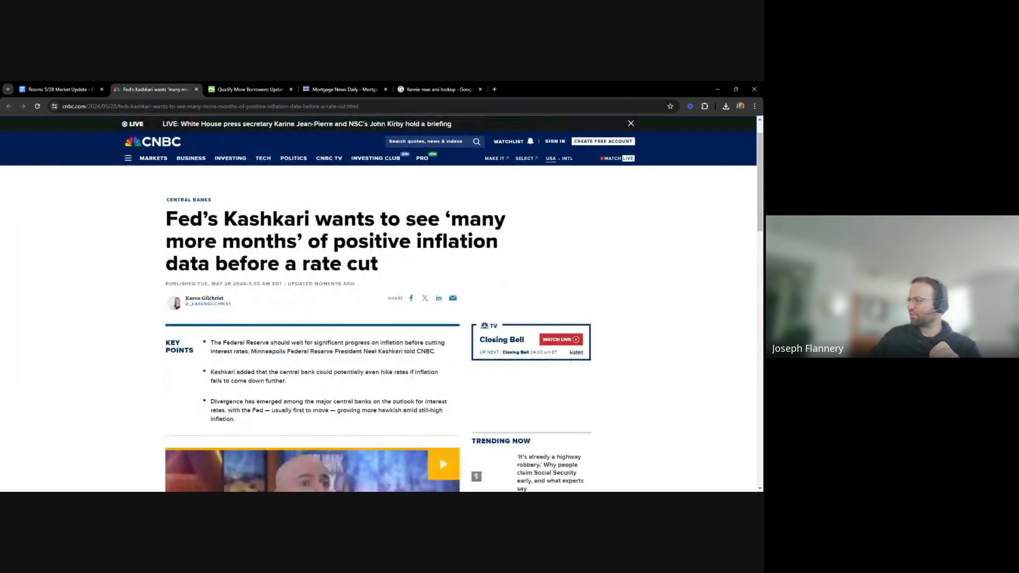
scroll("down", 3)
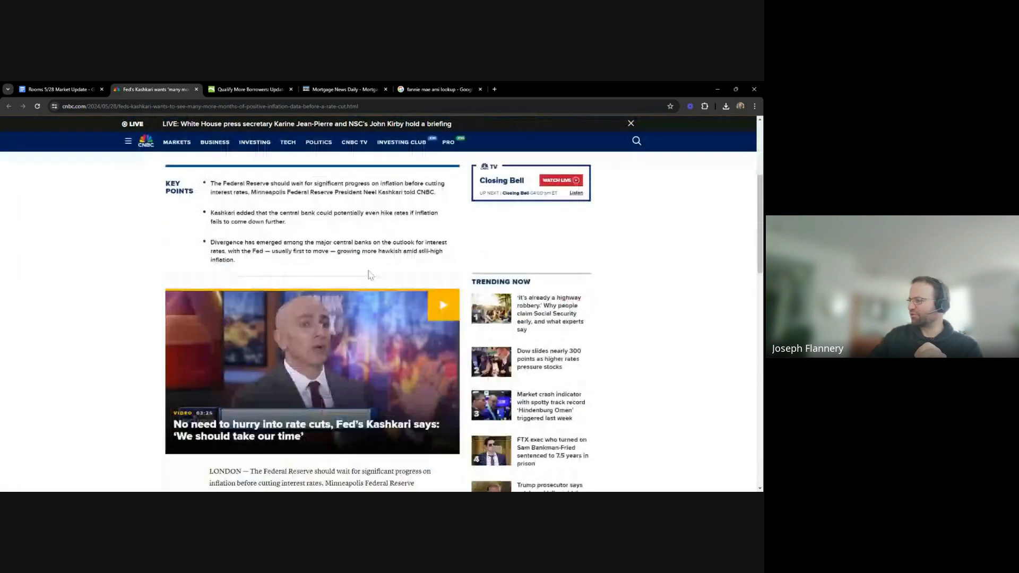
scroll("down", 3)
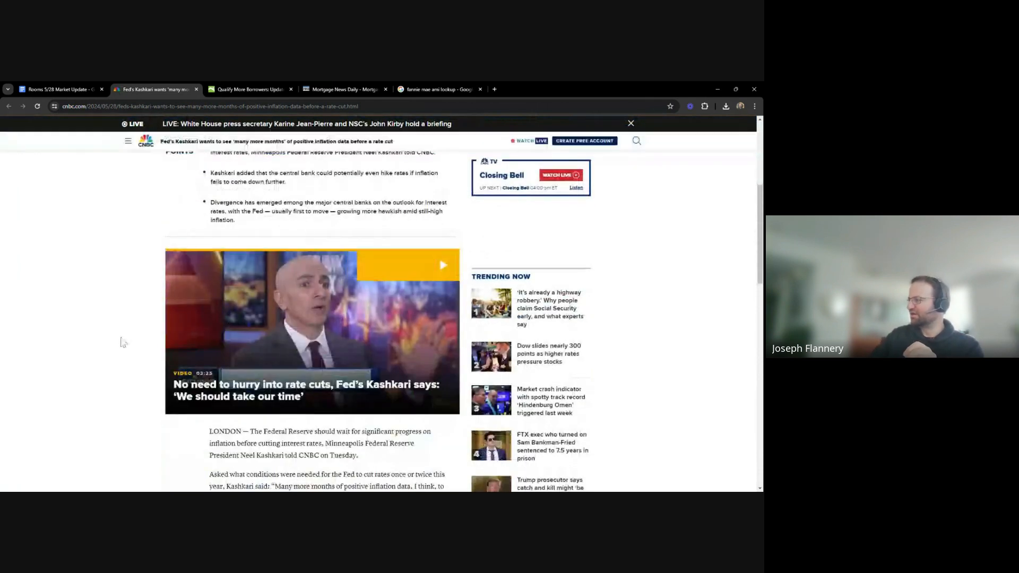
scroll("down", 3)
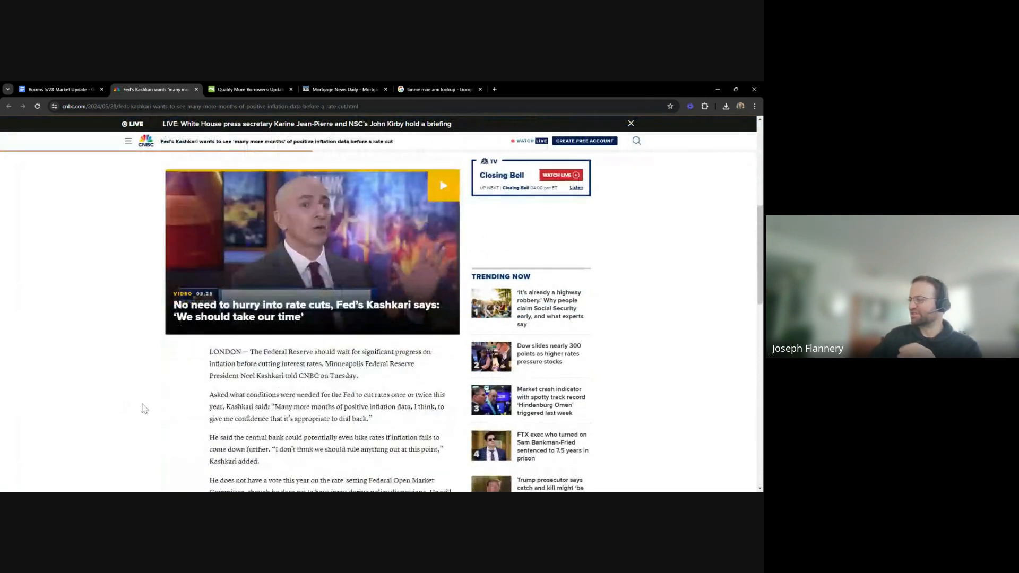
scroll("down", 3)
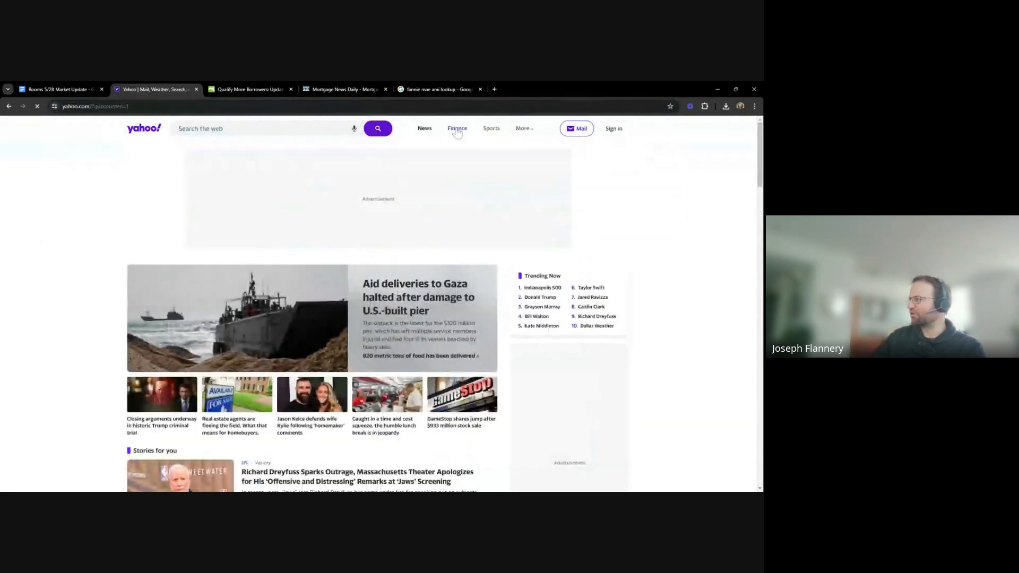
- Search Yahoo Finance for 'tnx' and open the ^TNX 10-year Treasury quote
left_click(457, 127)
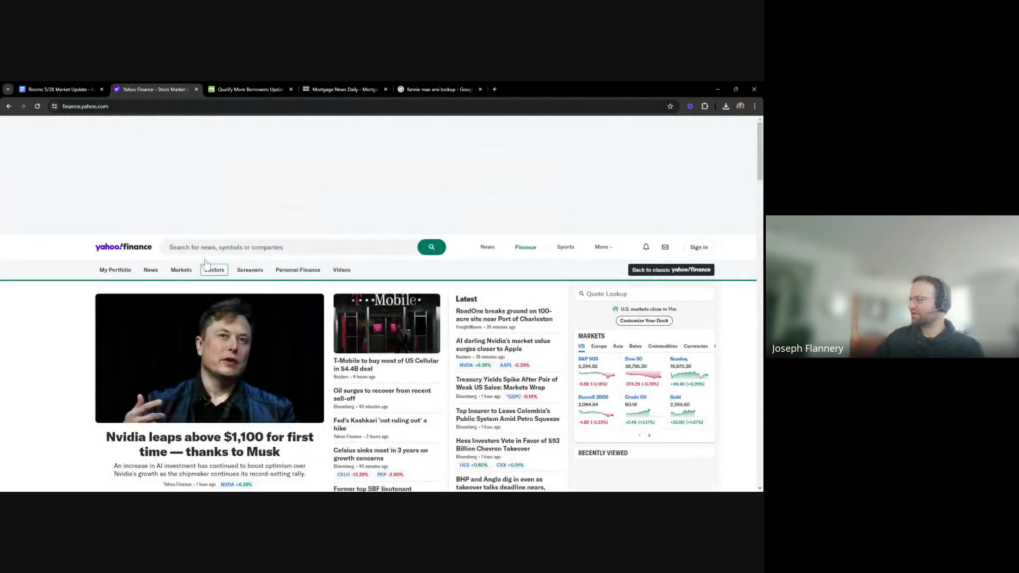
left_click(289, 246)
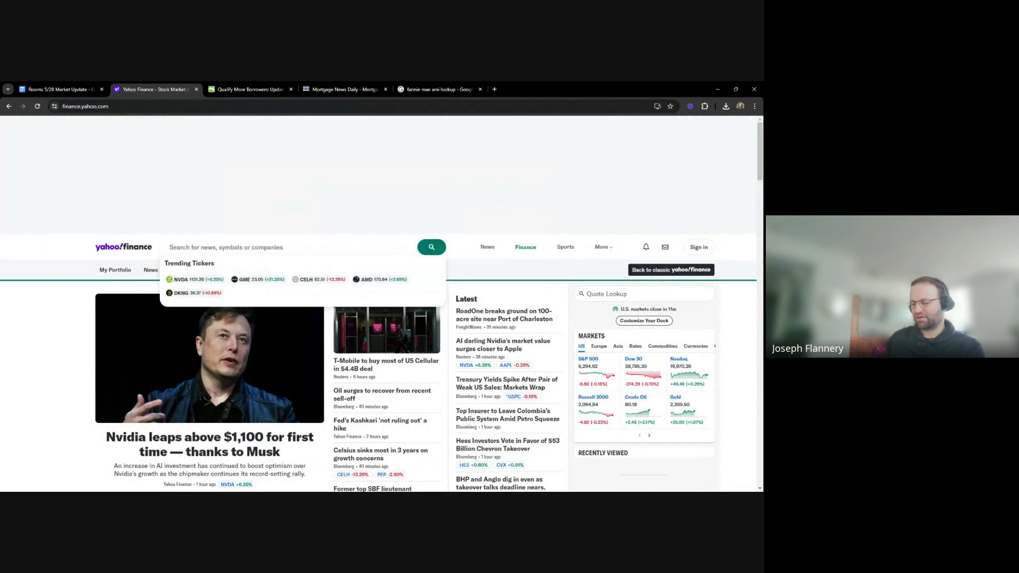
type("tnx")
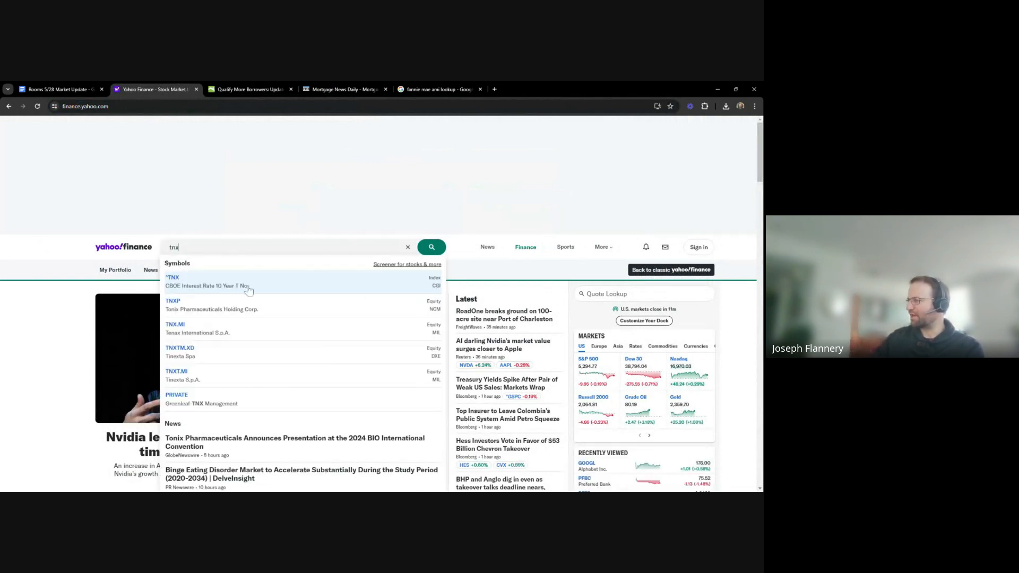
left_click(195, 280)
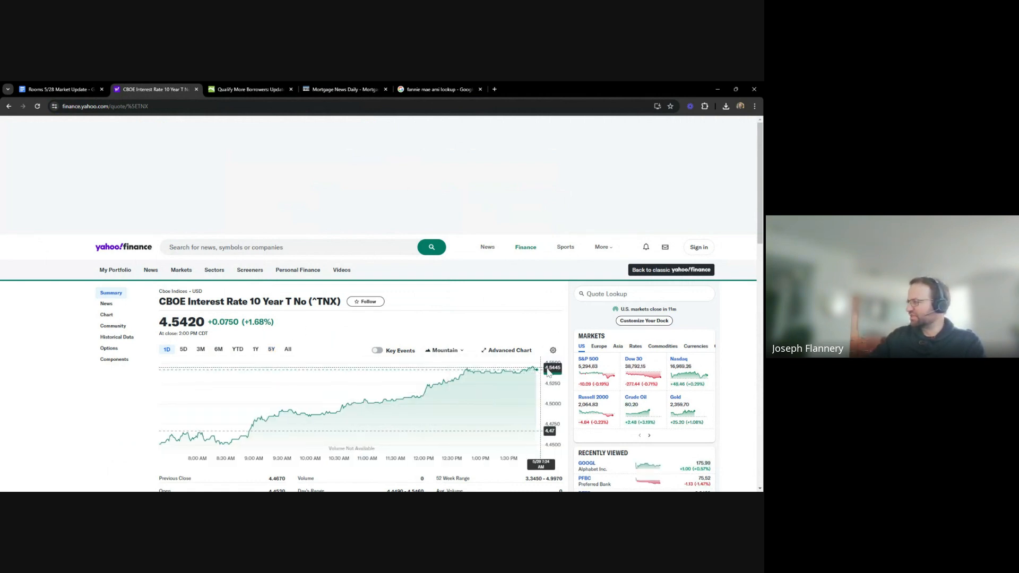
- Set the ^TNX chart to the 5D range, showing the yield rising to 4.542
scroll("down", 3)
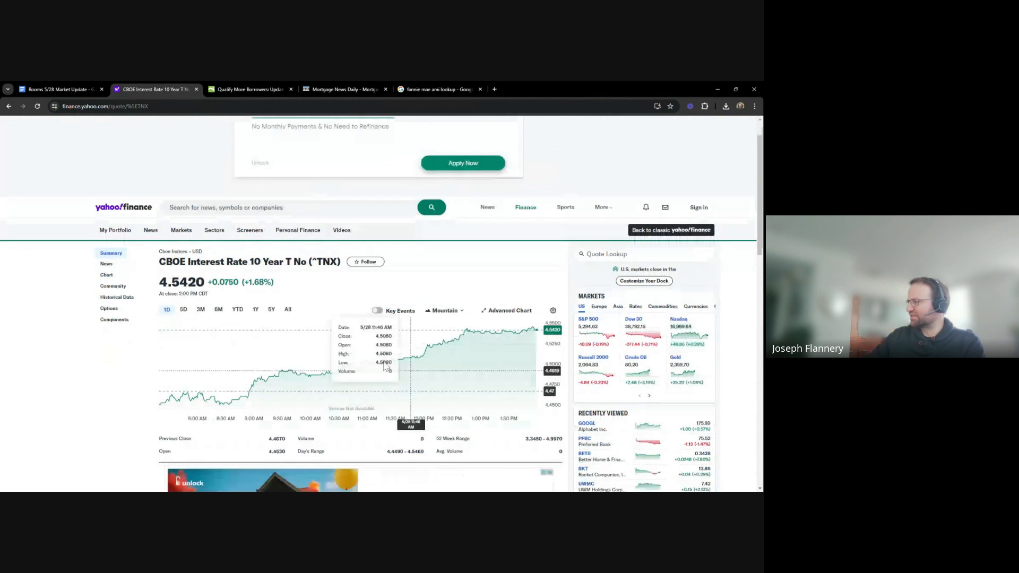
mouse_move(210, 319)
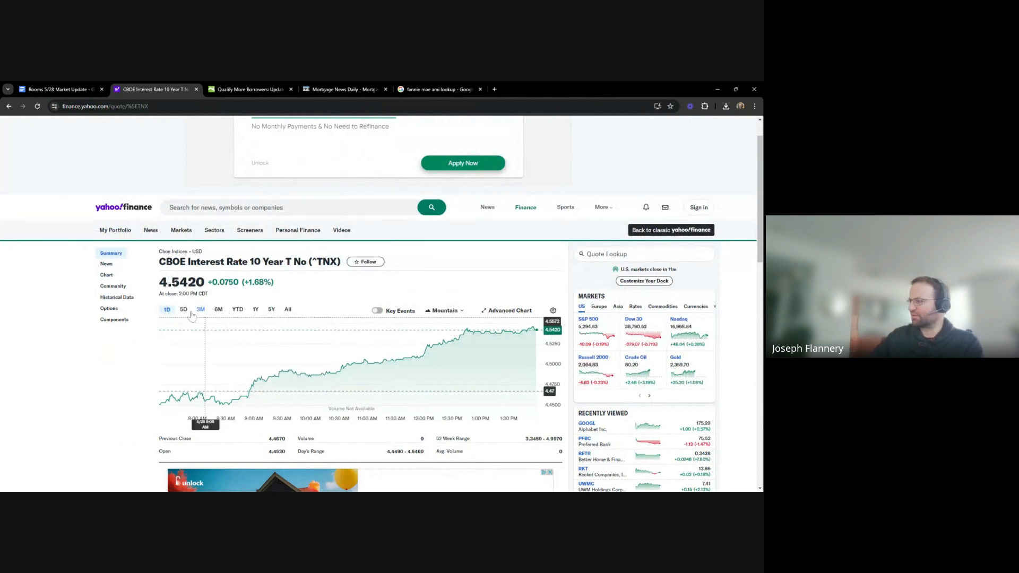
left_click(184, 310)
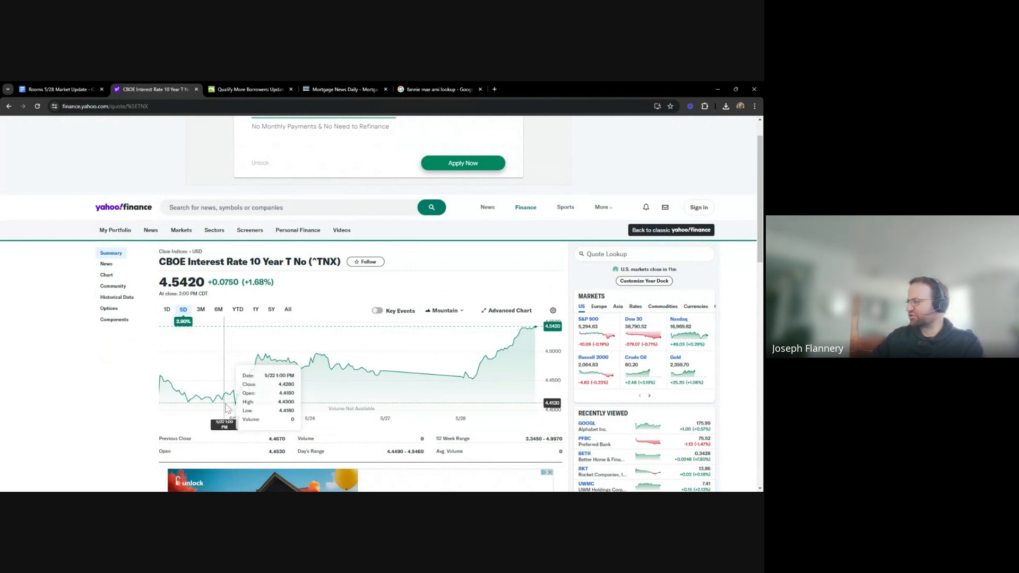
mouse_move(207, 360)
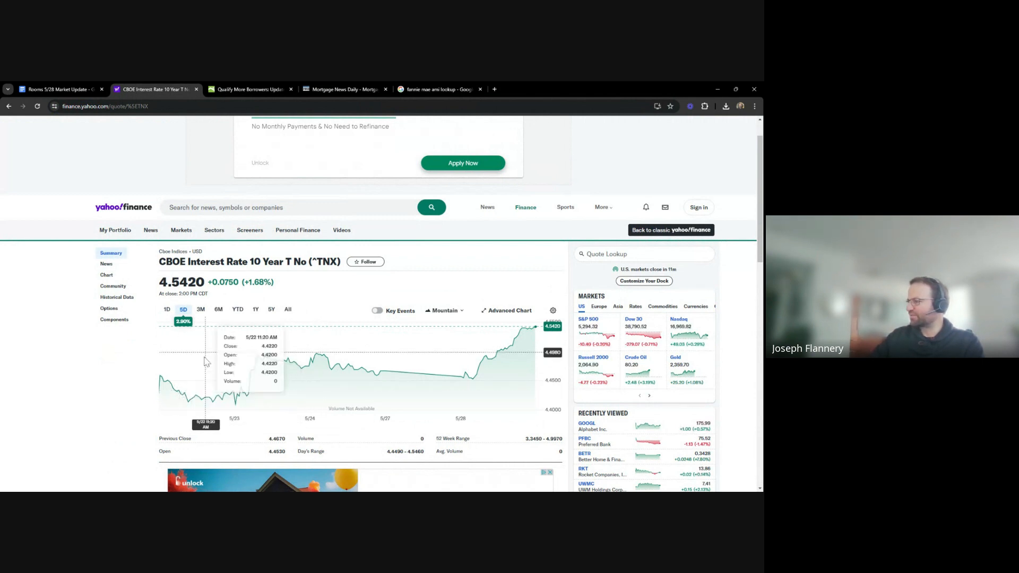
mouse_move(189, 409)
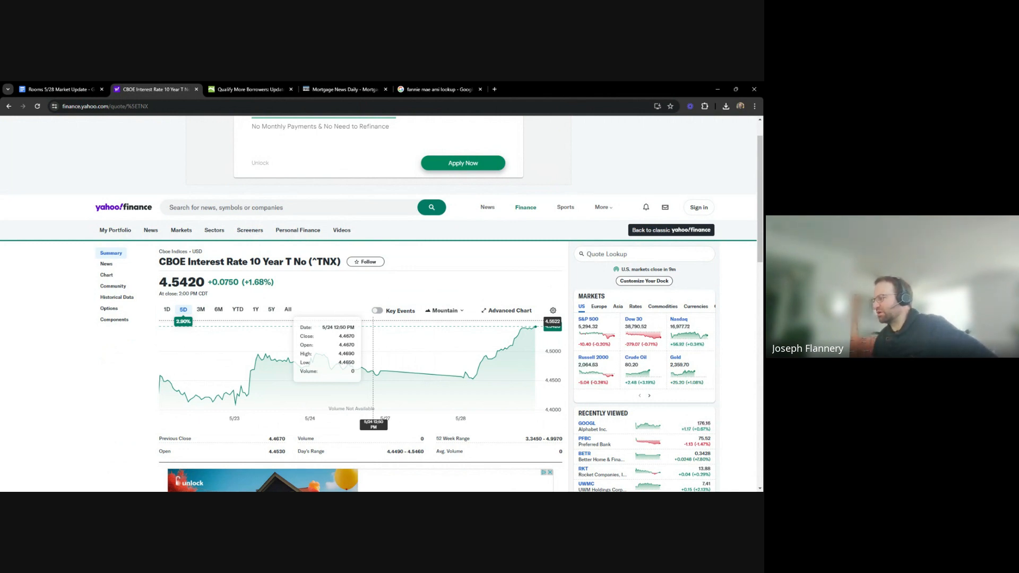
scroll("down", 3)
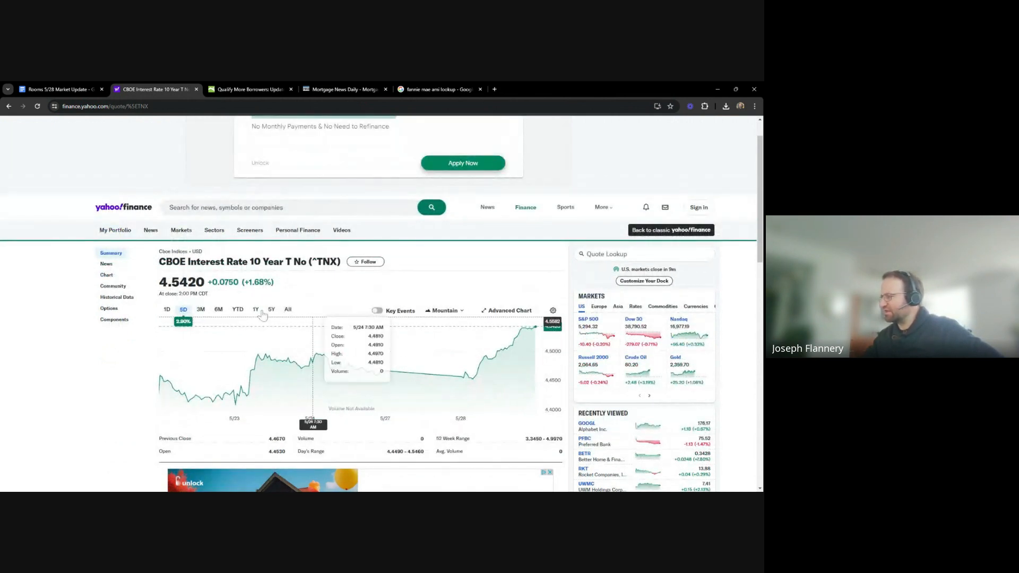
- Chart ^TNX over 1Y, then return to the Rooms 5/28 Market Update doc
left_click(255, 309)
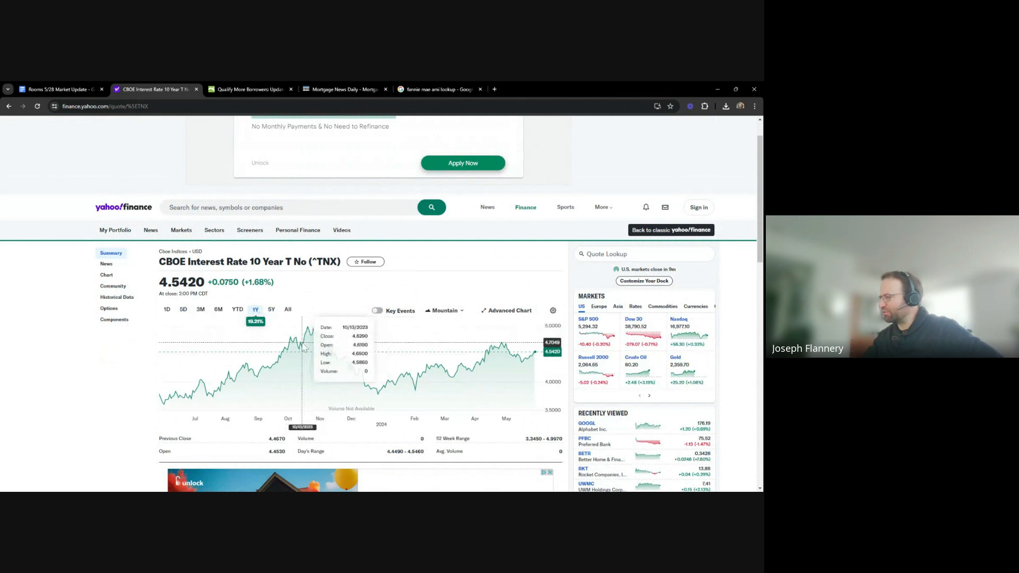
mouse_move(317, 338)
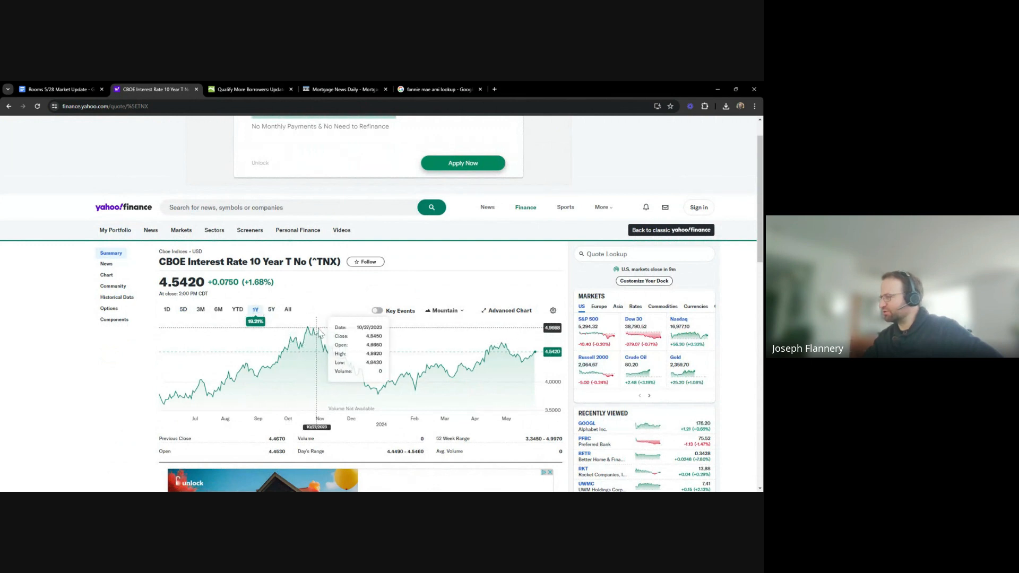
mouse_move(309, 324)
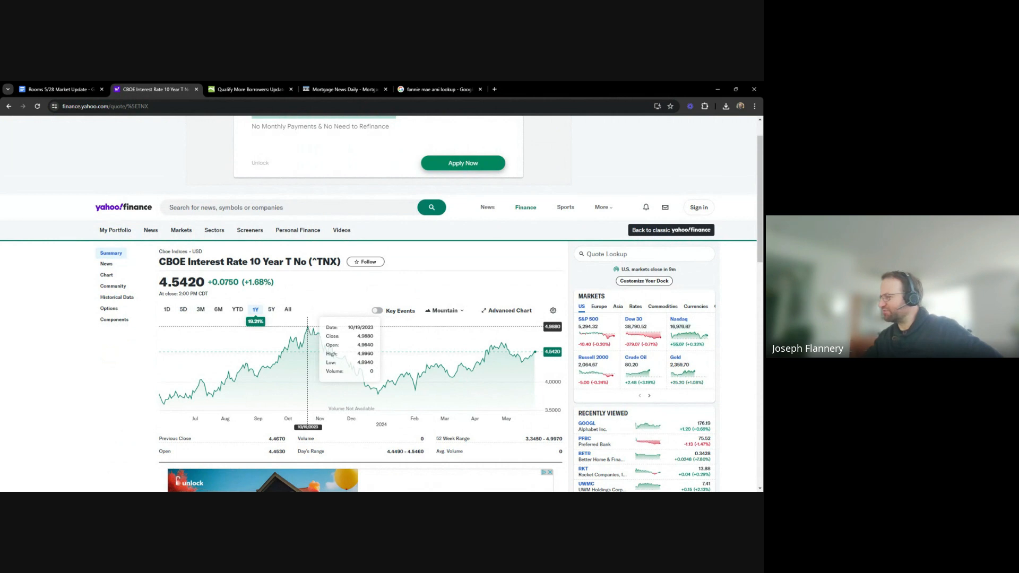
mouse_move(309, 351)
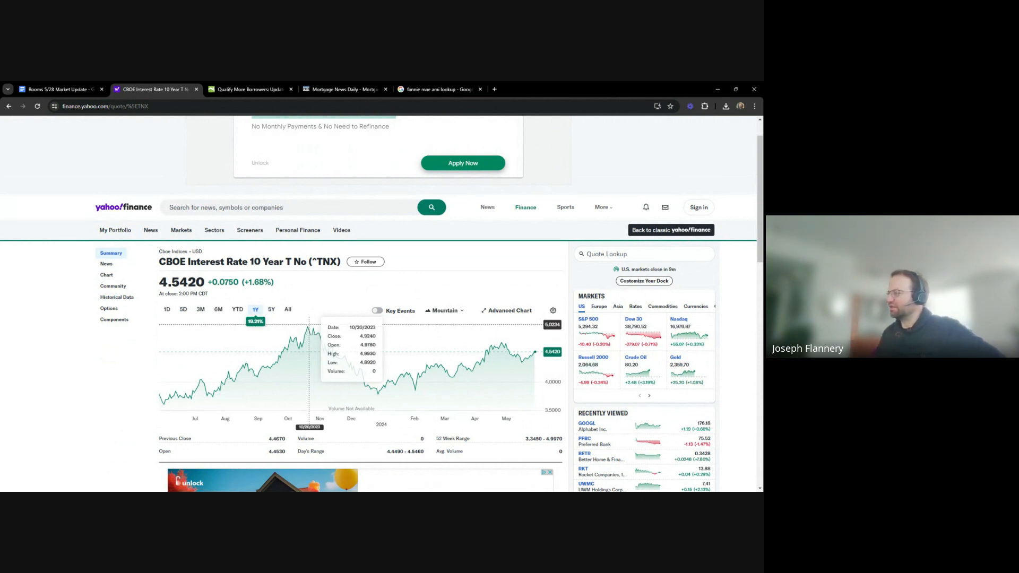
mouse_move(409, 383)
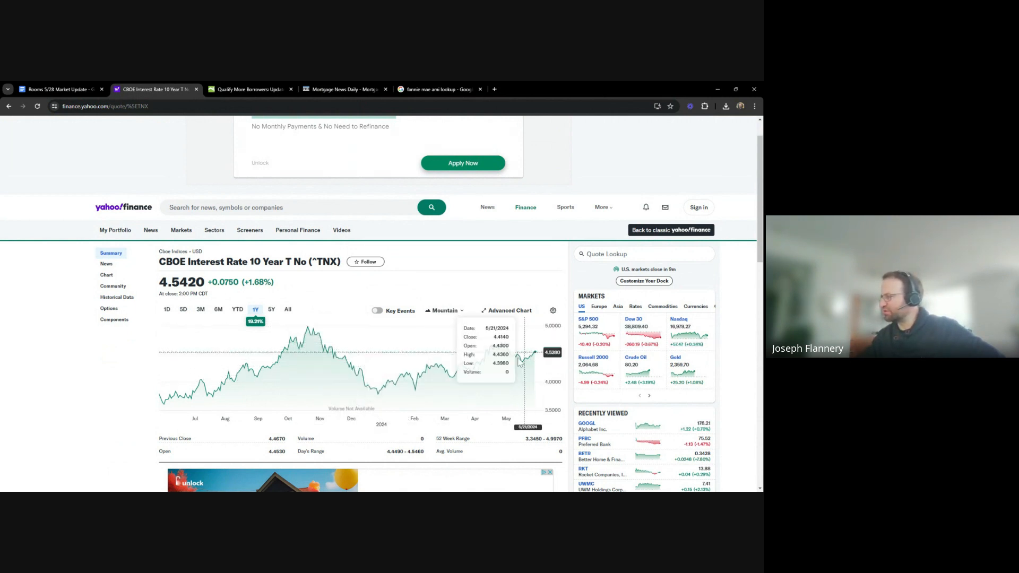
mouse_move(527, 360)
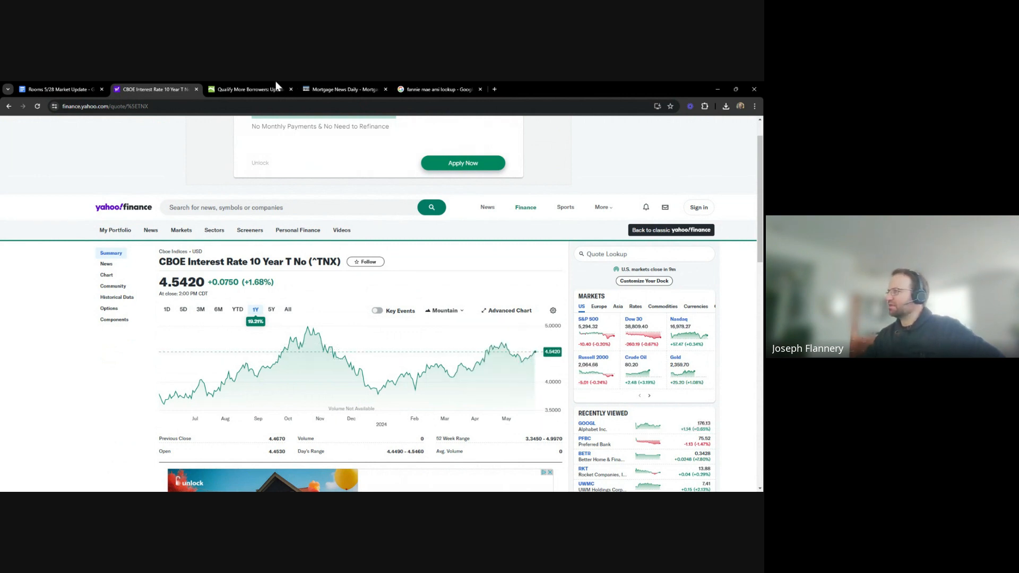
left_click(58, 89)
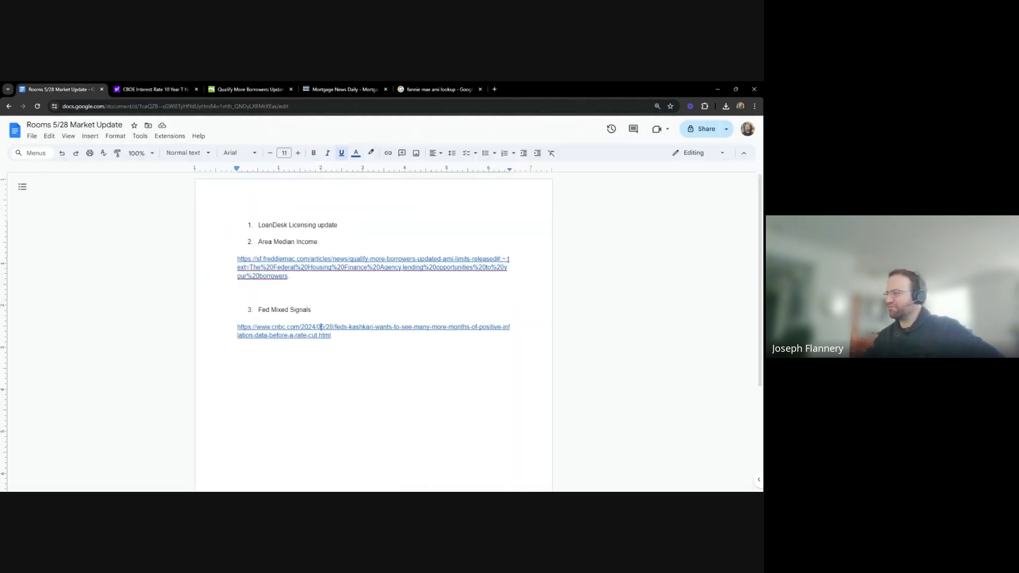